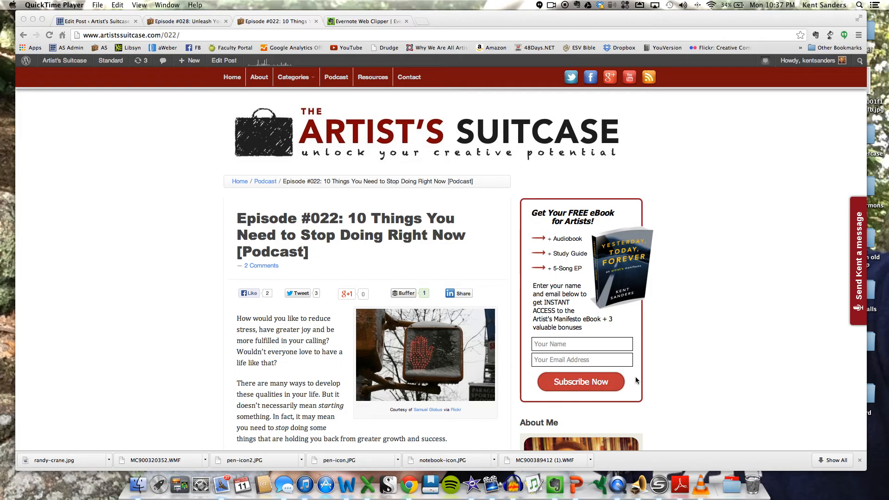
mouse_move(737, 258)
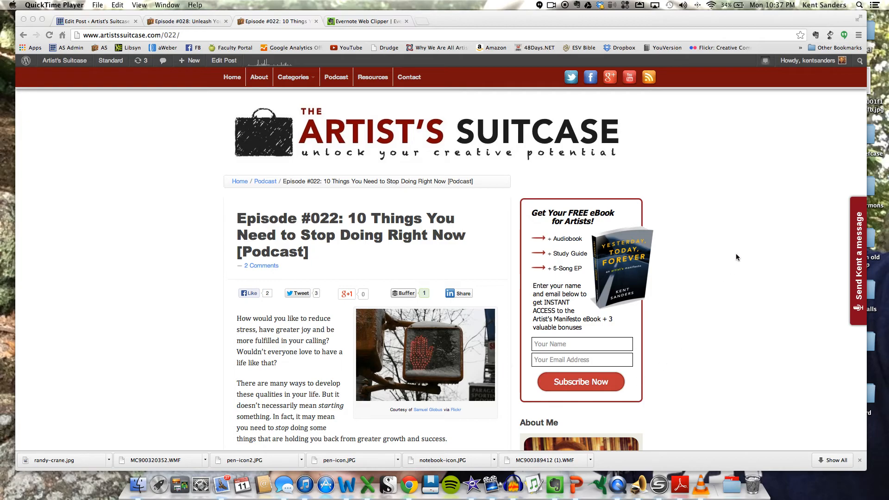
mouse_move(781, 150)
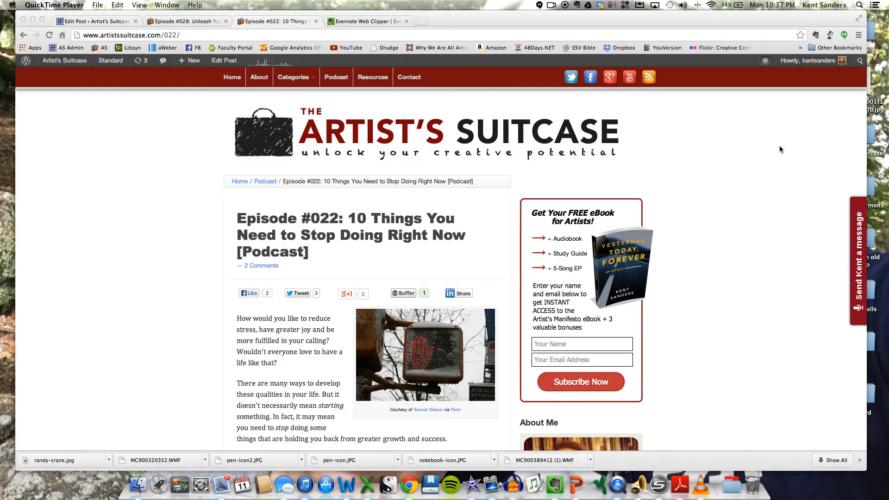
mouse_move(709, 148)
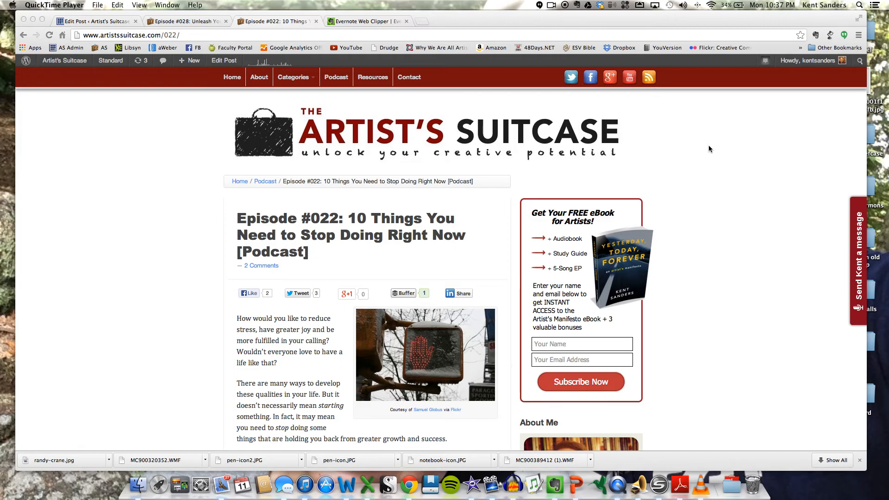
mouse_move(704, 148)
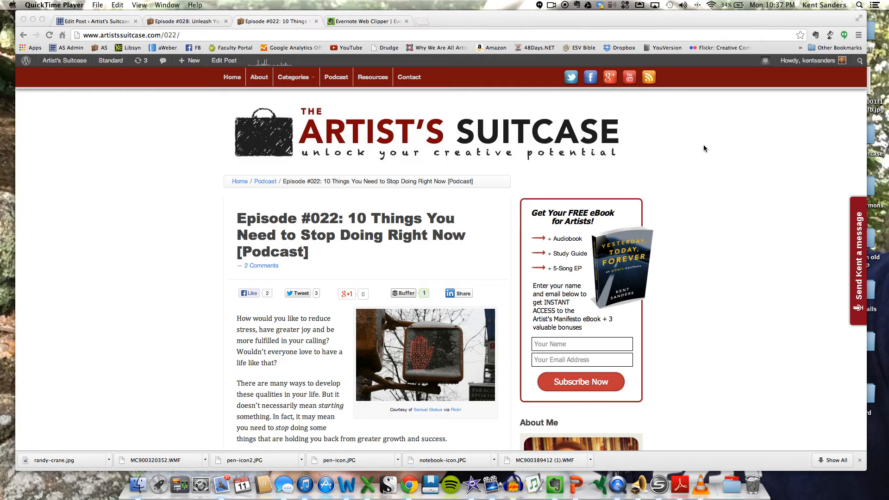
mouse_move(706, 147)
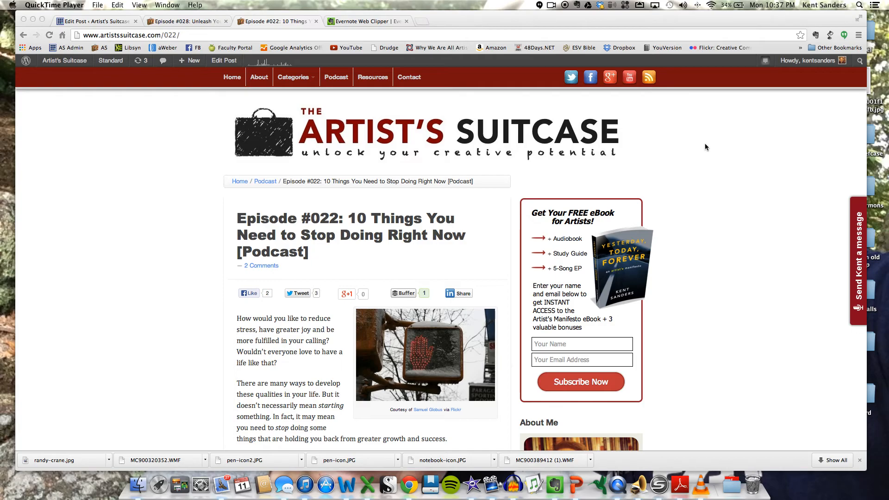
mouse_move(710, 147)
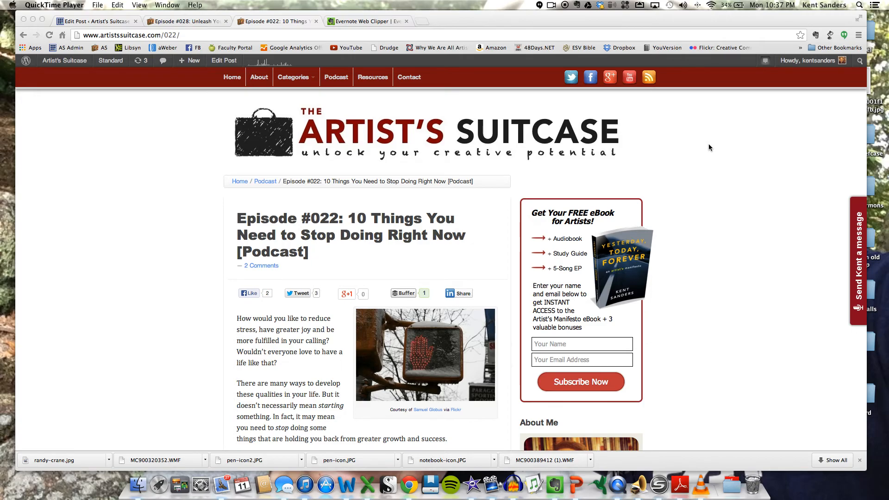
Bring the Evernote Web Clipper product page into view in Chrome.
left_click(367, 21)
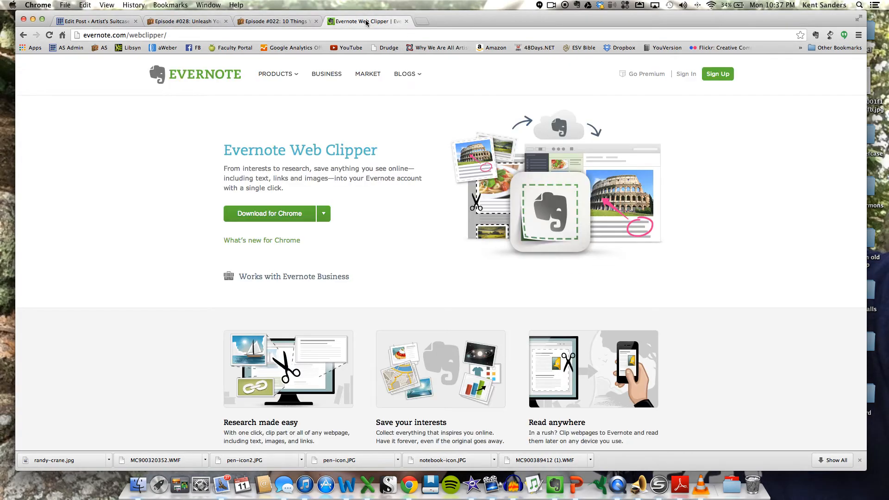
mouse_move(373, 135)
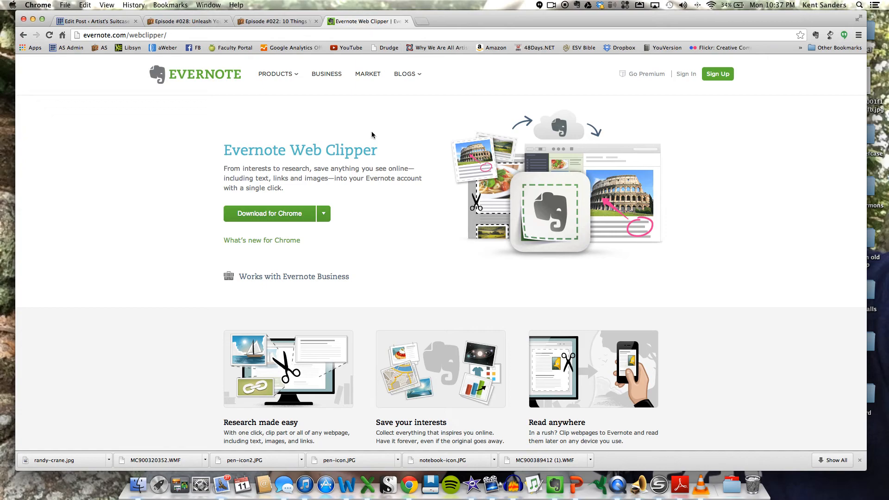
left_click(323, 213)
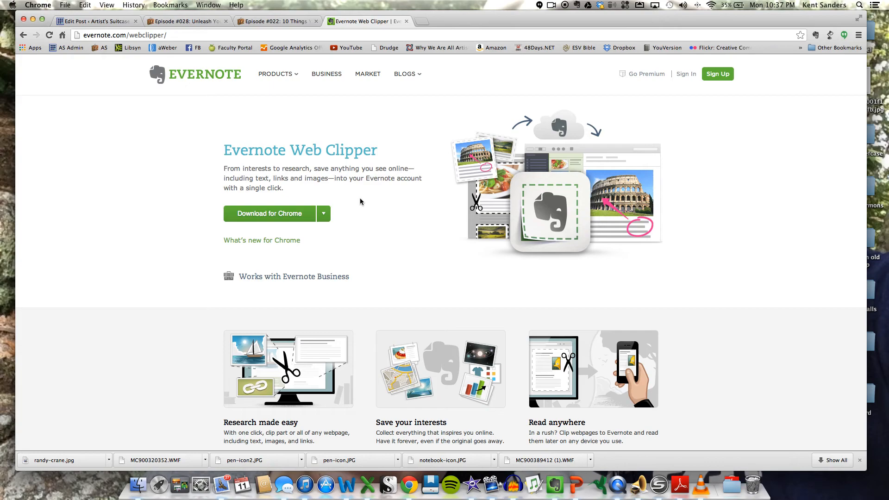
mouse_move(404, 193)
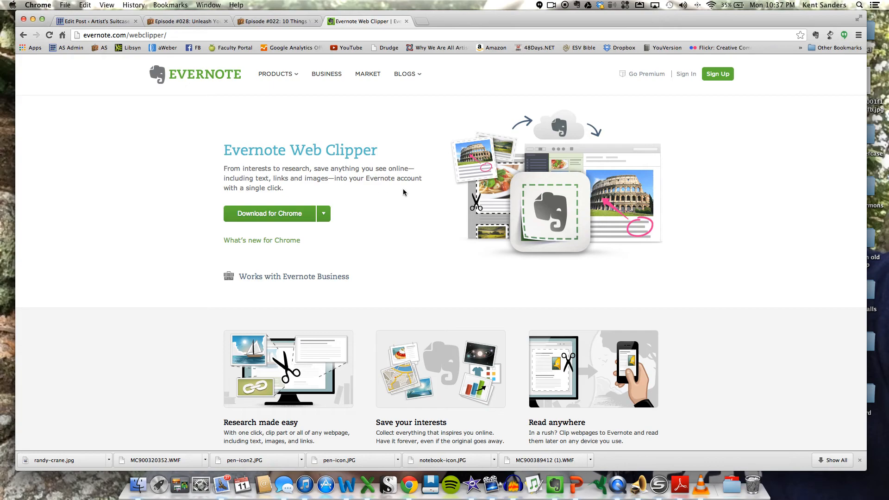
mouse_move(415, 148)
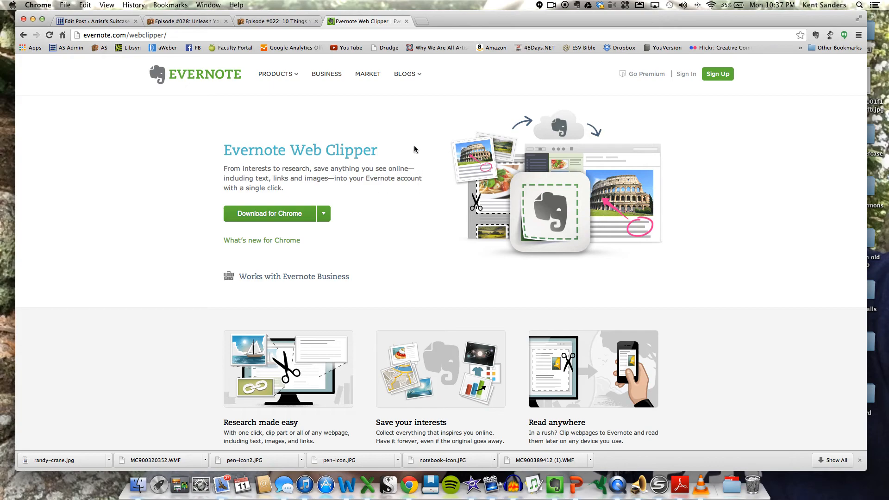
mouse_move(413, 136)
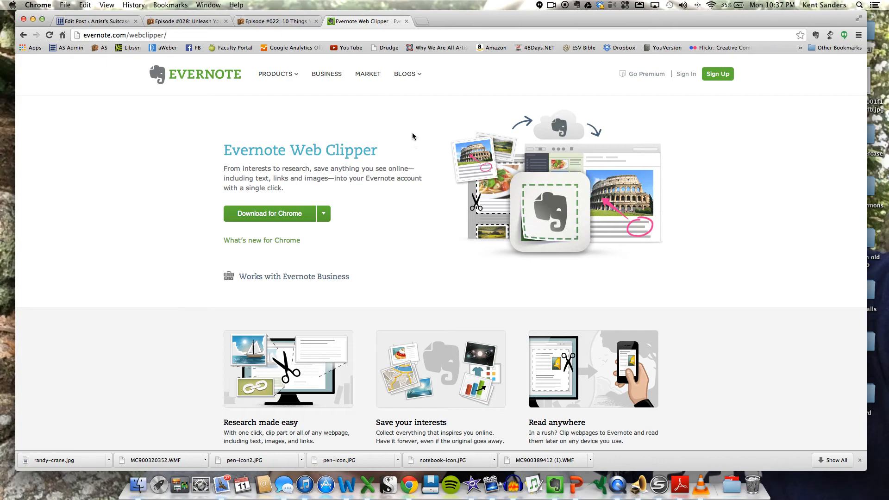
mouse_move(460, 168)
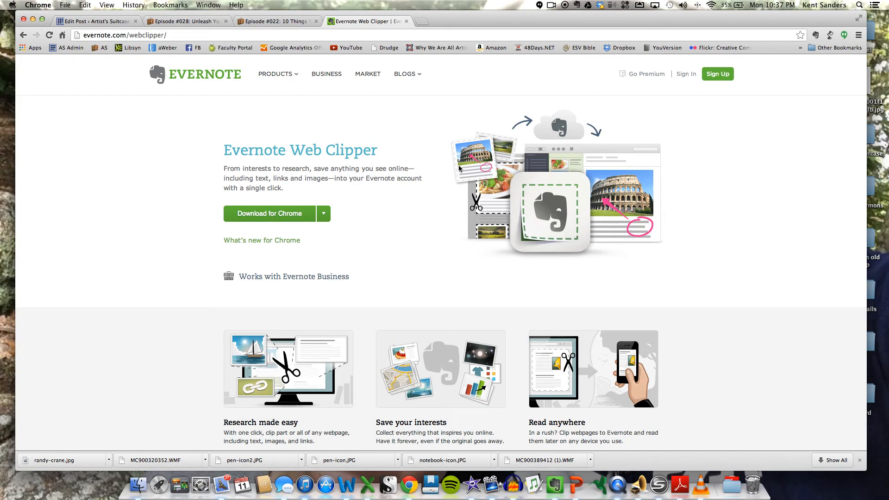
mouse_move(561, 138)
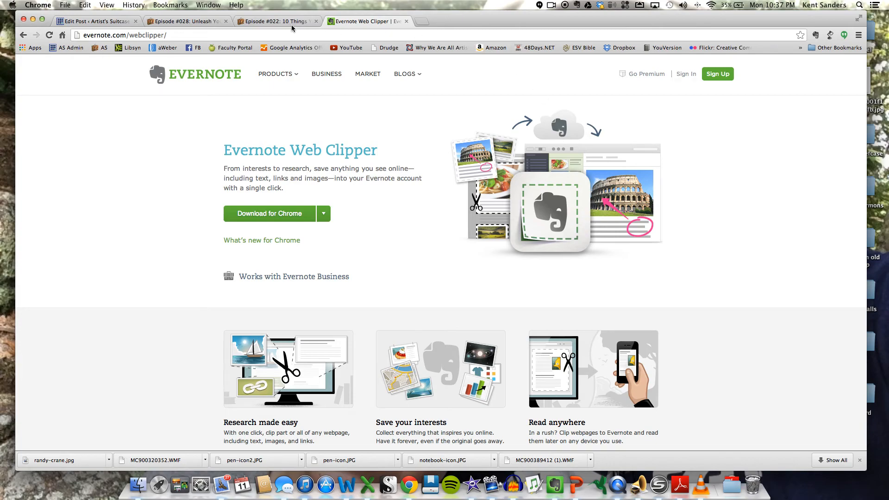
mouse_move(284, 22)
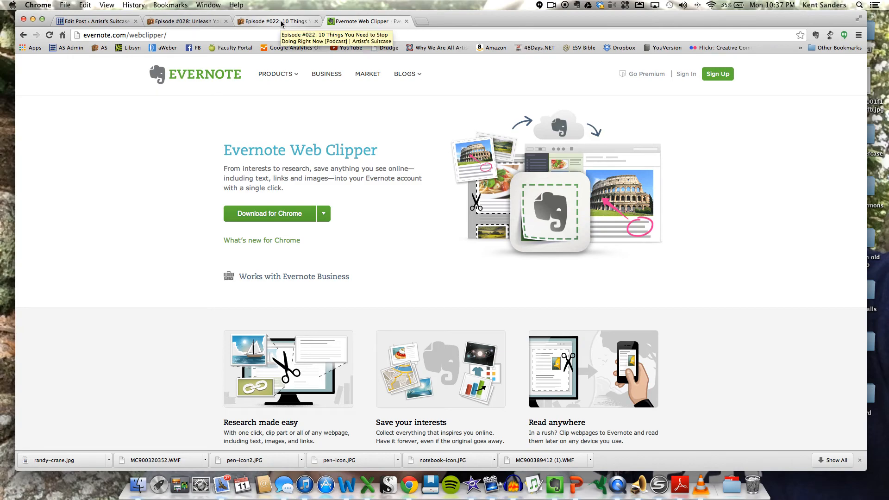
Return to the Episode #022 post and launch the Web Clipper panel on it.
left_click(276, 21)
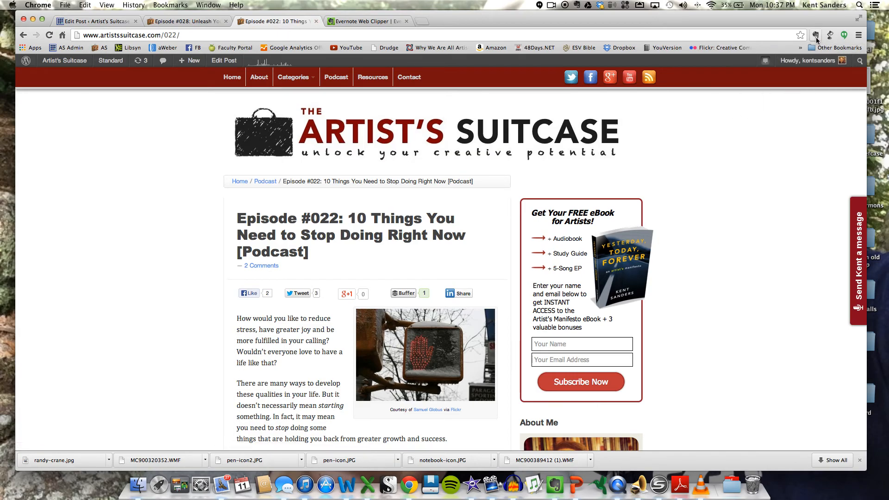
mouse_move(816, 35)
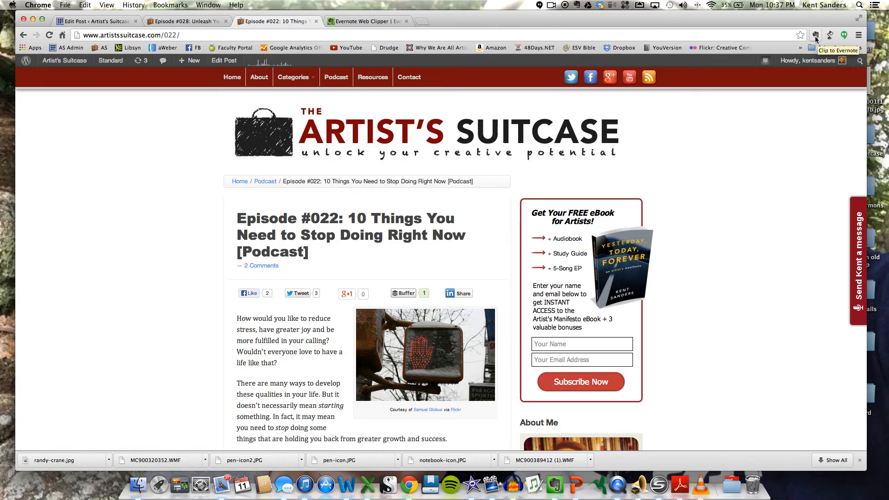
left_click(815, 35)
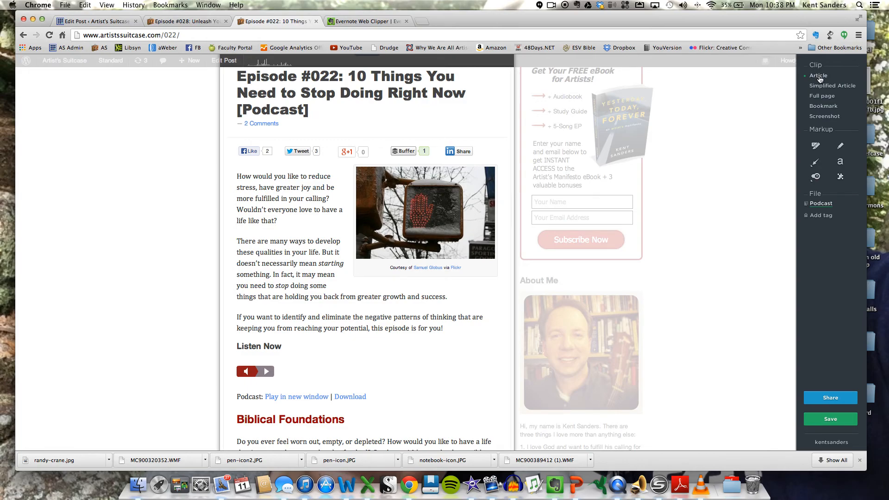
Preview the post as Simplified Article, Full page and Bookmark clip formats in turn.
scroll("down", 3)
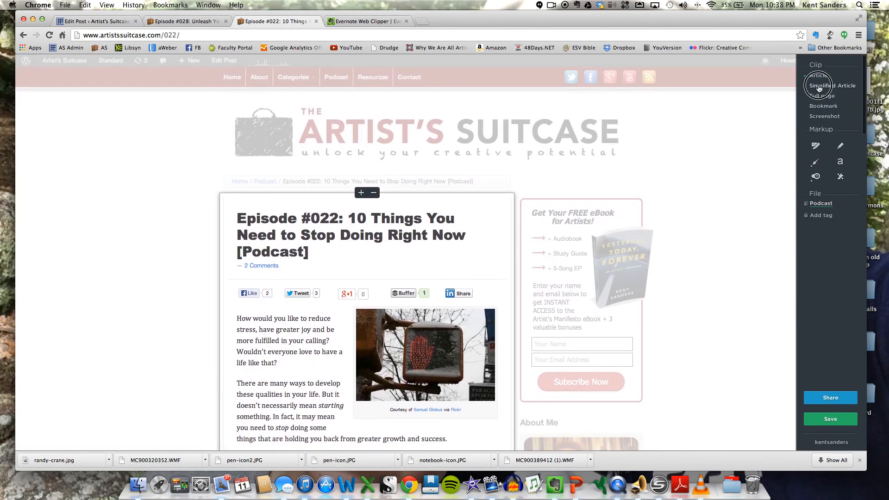
left_click(828, 85)
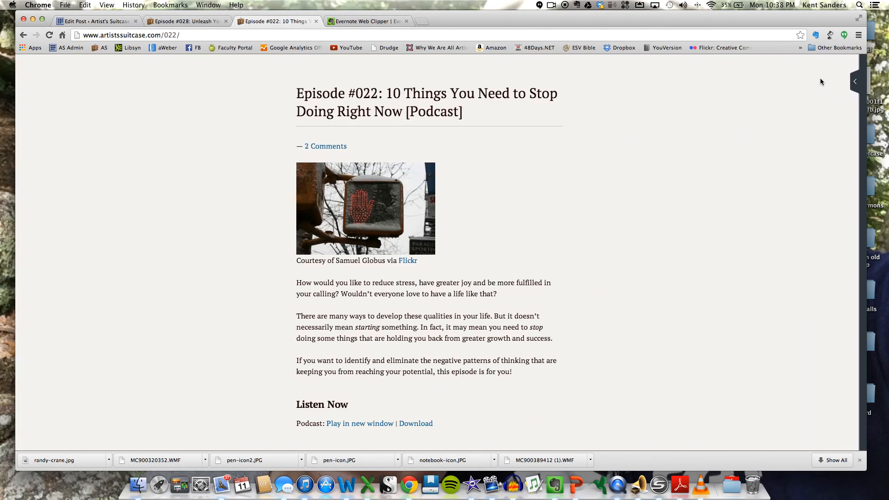
mouse_move(830, 35)
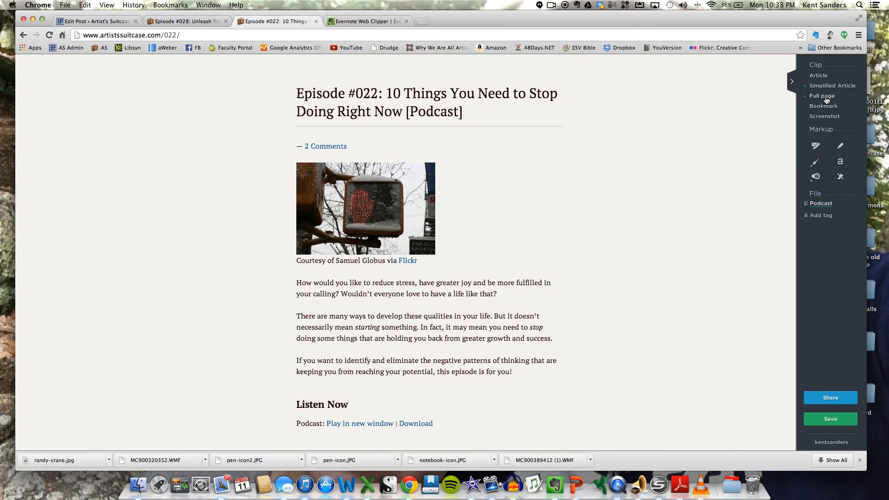
left_click(823, 96)
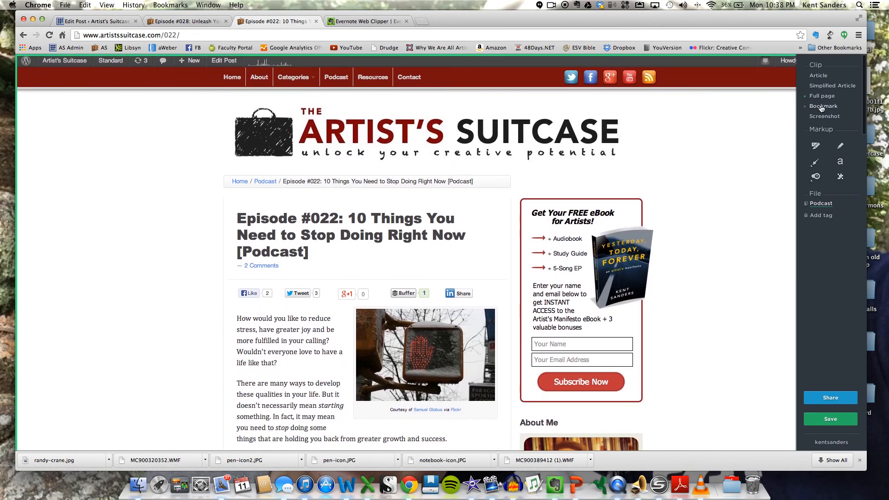
left_click(823, 105)
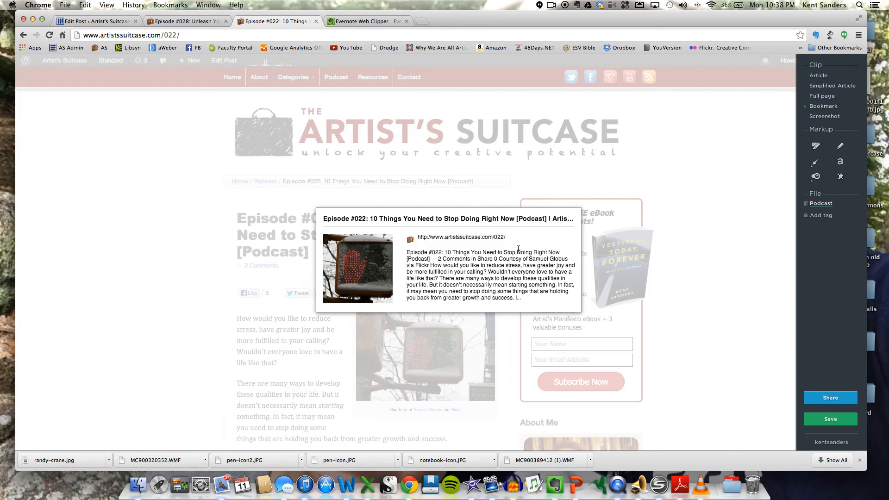
mouse_move(371, 254)
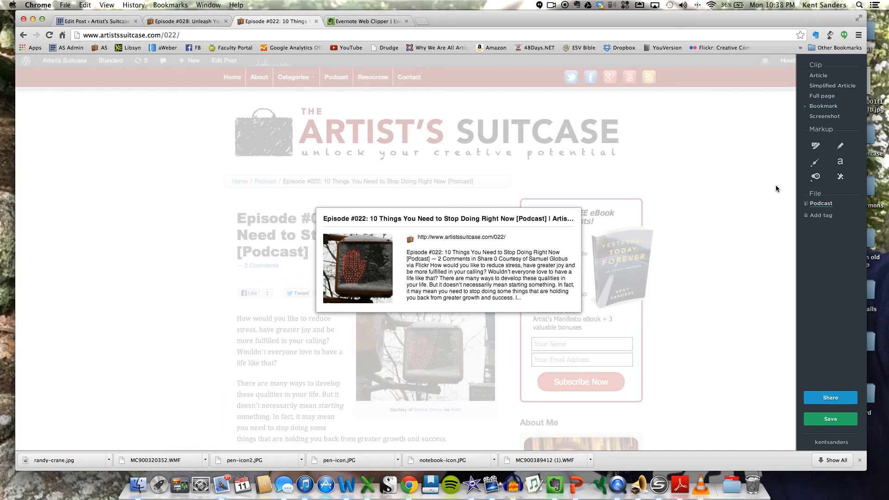
mouse_move(817, 117)
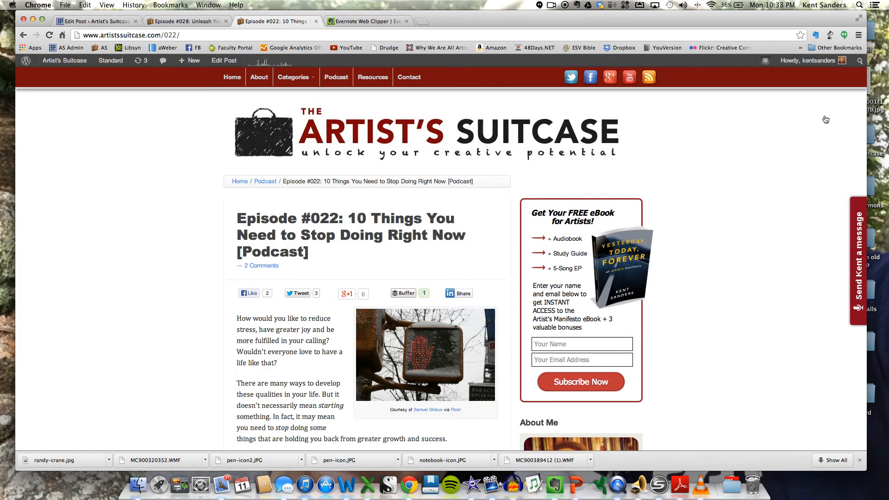
left_click(829, 35)
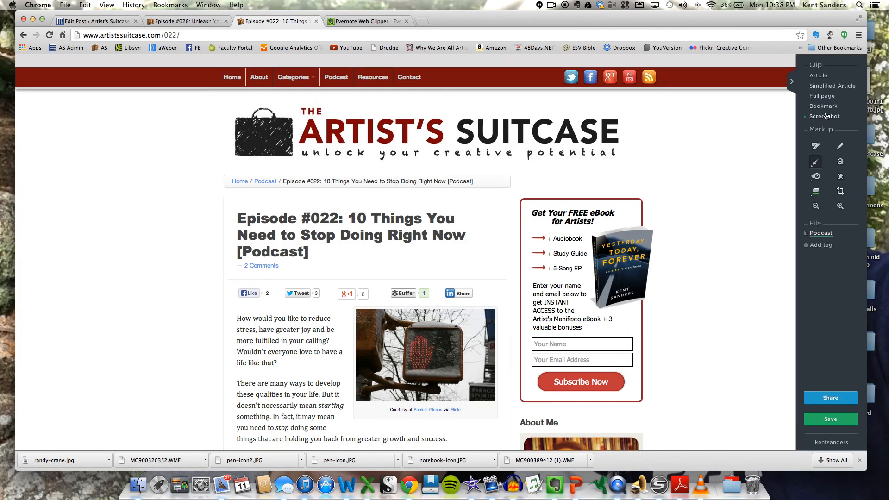
mouse_move(821, 136)
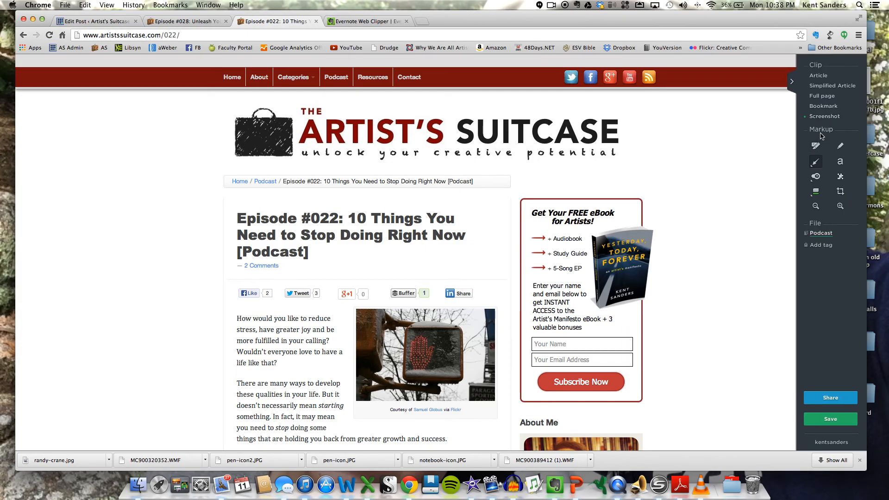
mouse_move(816, 146)
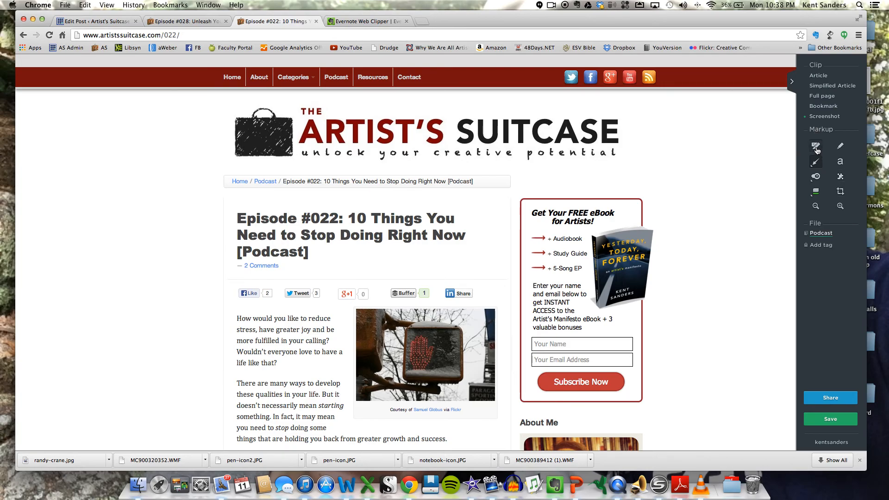
mouse_move(816, 146)
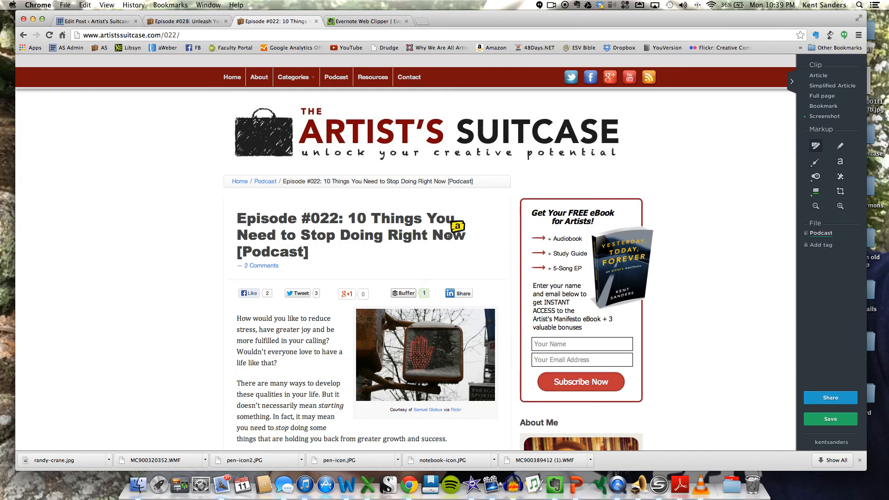
Highlight the whole opening paragraph of the post in yellow.
left_click_drag(238, 317, 334, 317)
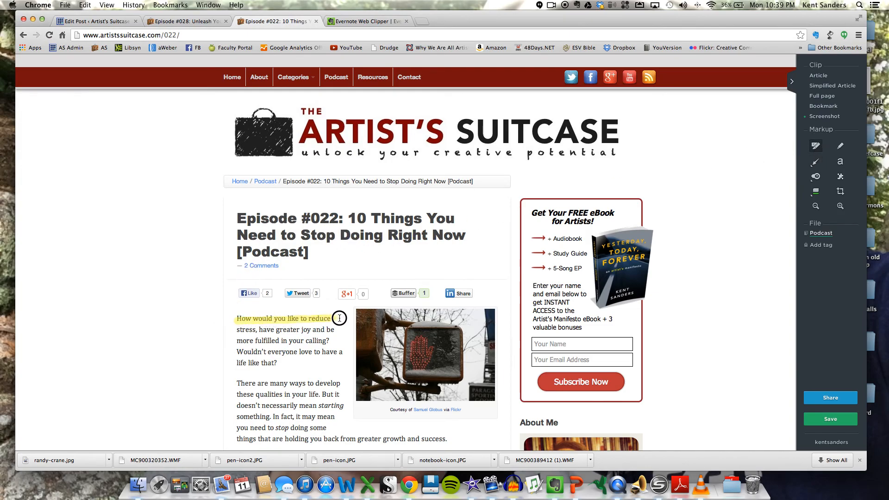
left_click_drag(339, 318, 331, 347)
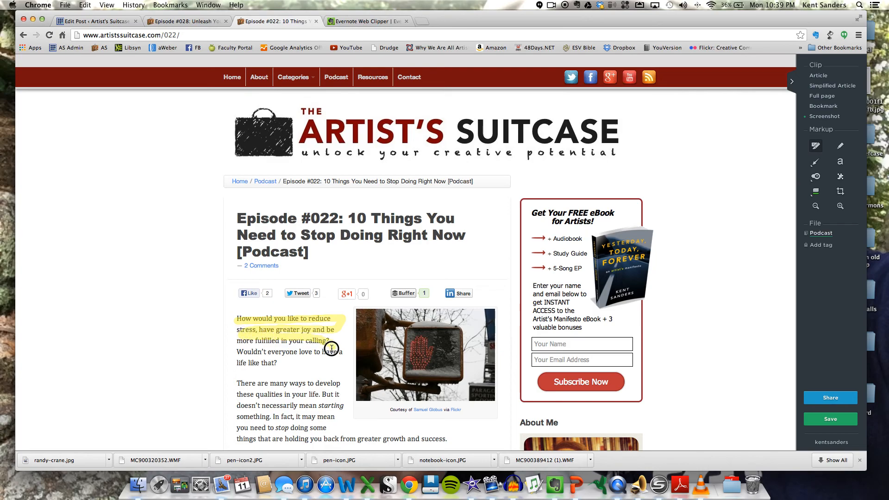
left_click_drag(329, 340, 267, 363)
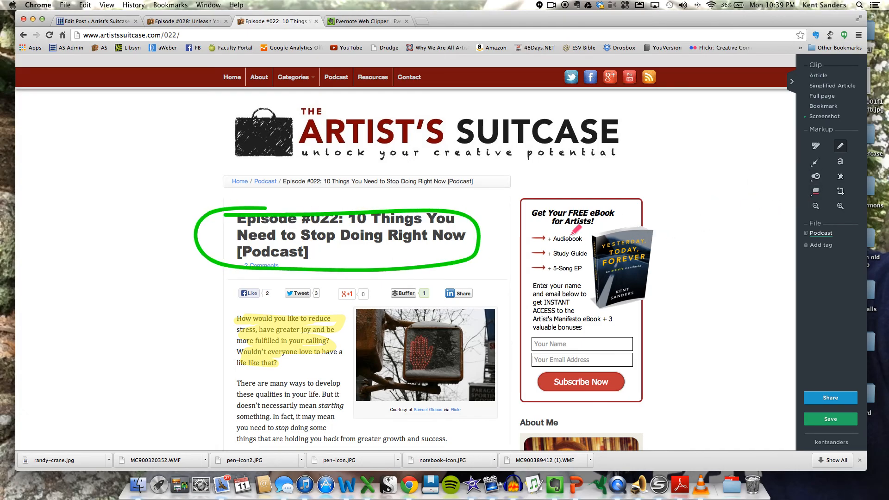
mouse_move(235, 276)
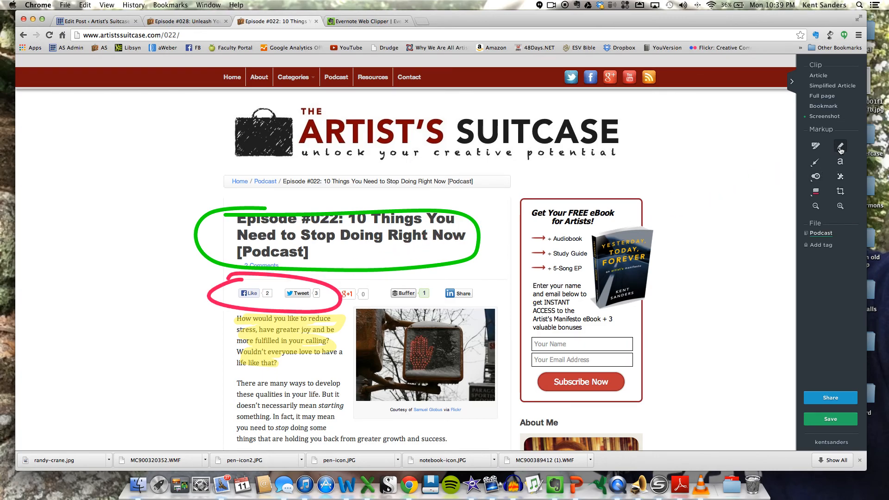
mouse_move(840, 161)
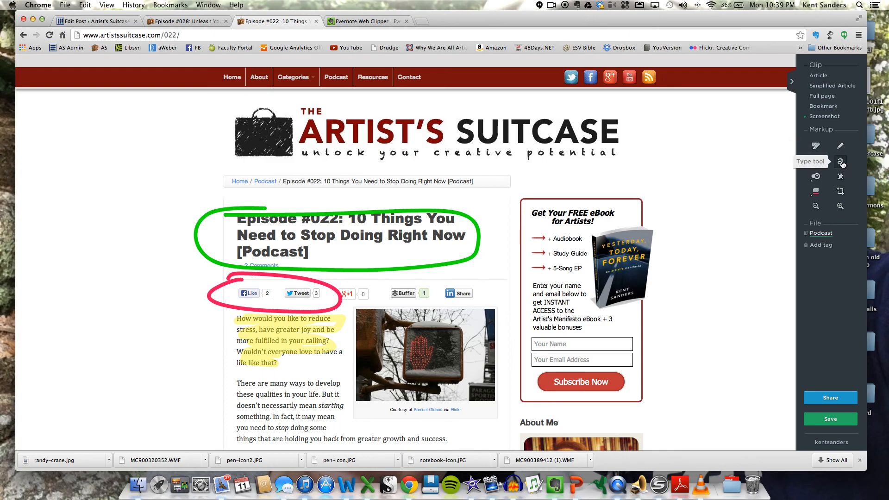
Add the pink note 'Here is a comment!' and a blue 'Blue text' label to the screenshot.
left_click(841, 161)
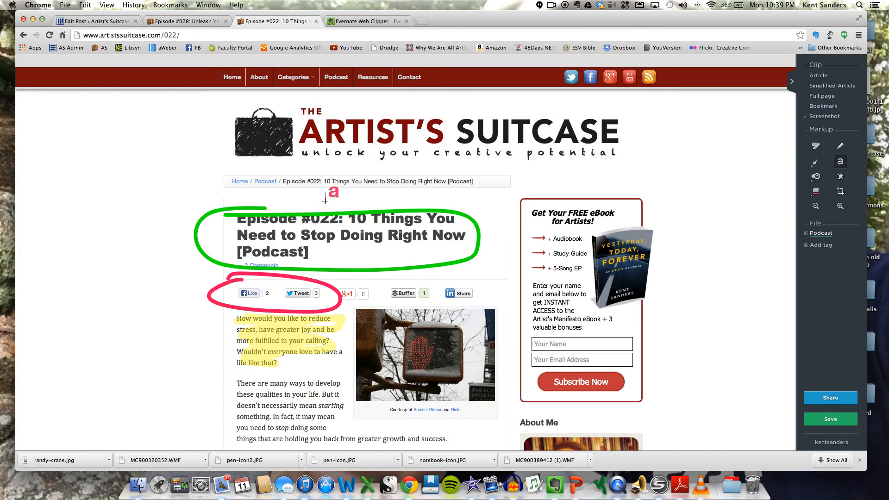
type("Here is a commen")
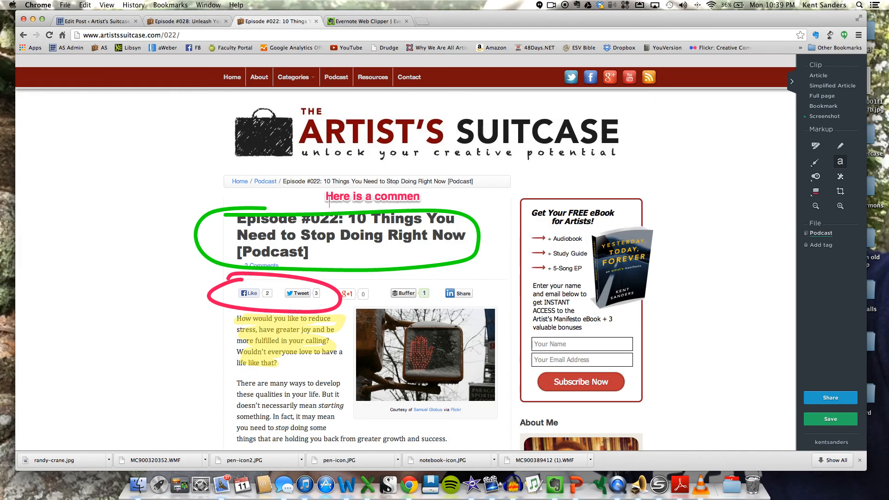
type("t!")
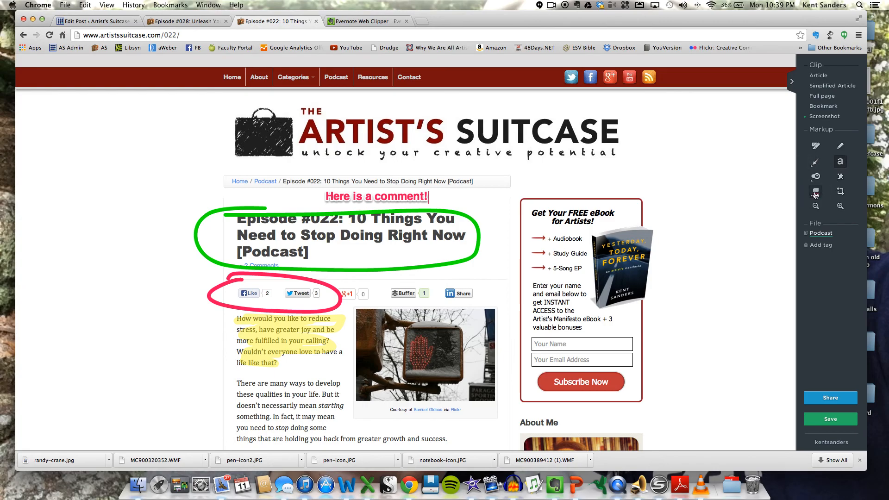
left_click(815, 191)
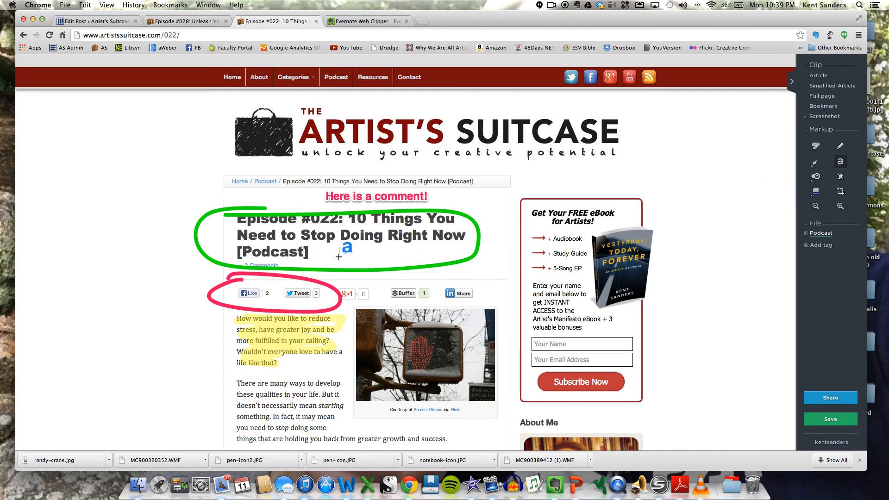
type("Blue text")
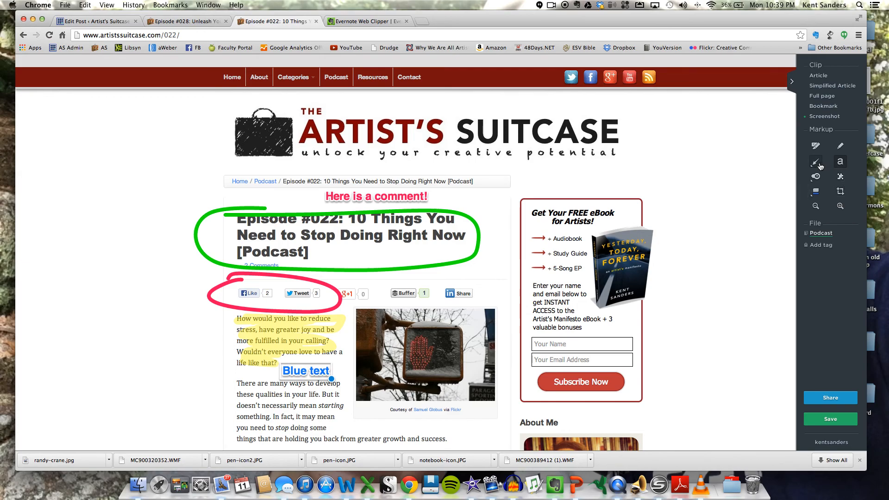
Draw a blue arrow from the post title toward the photo.
left_click(817, 161)
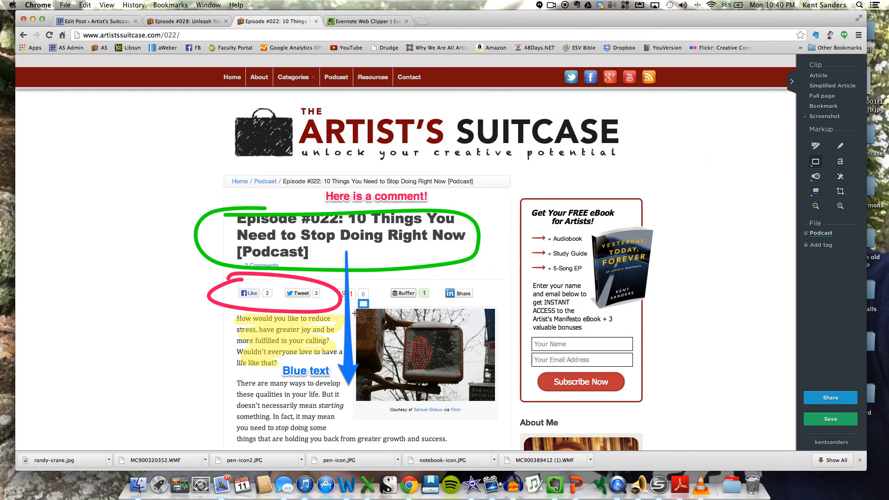
left_click_drag(360, 311, 499, 407)
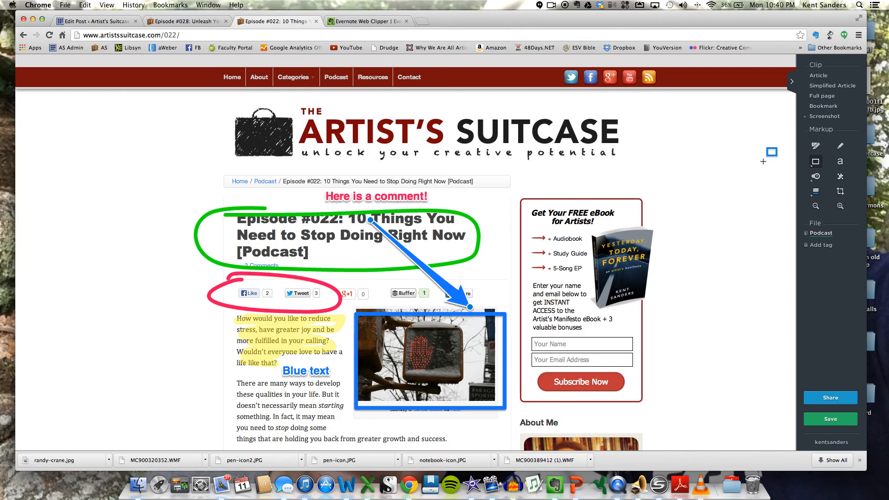
Stamp red X marks on the second paragraph and a blue question mark at the arrow's tip.
left_click(815, 176)
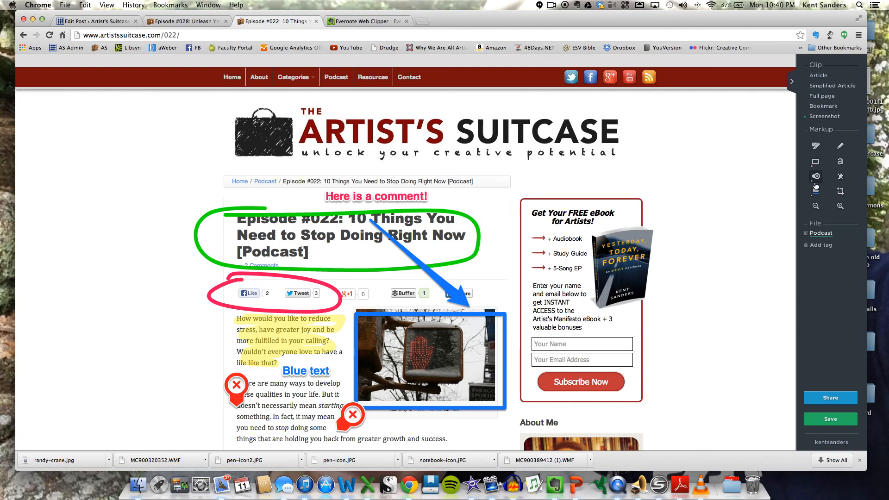
left_click(815, 176)
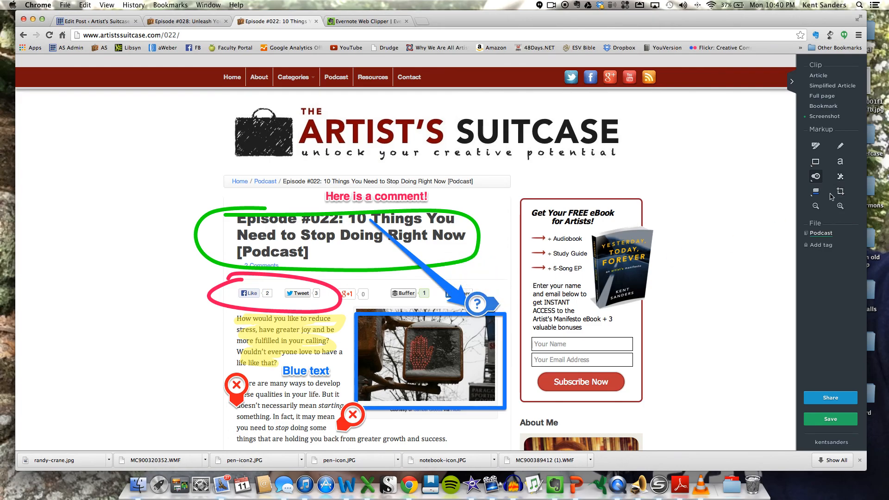
left_click(815, 205)
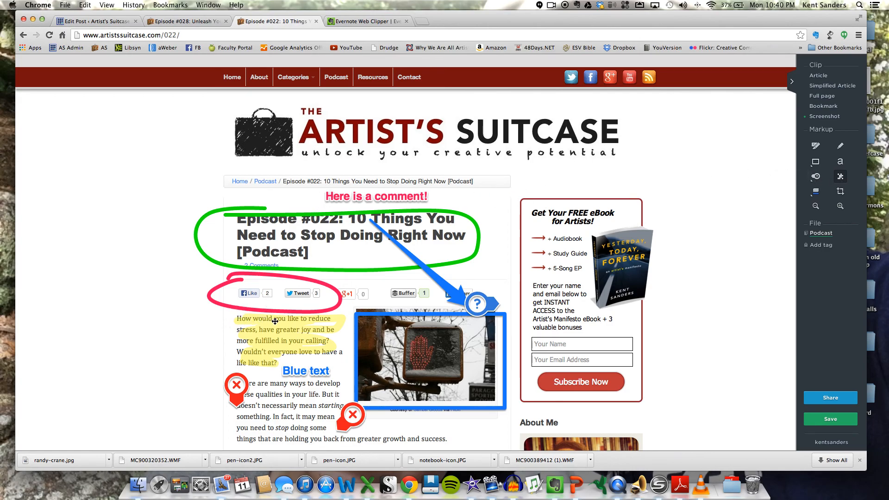
mouse_move(292, 331)
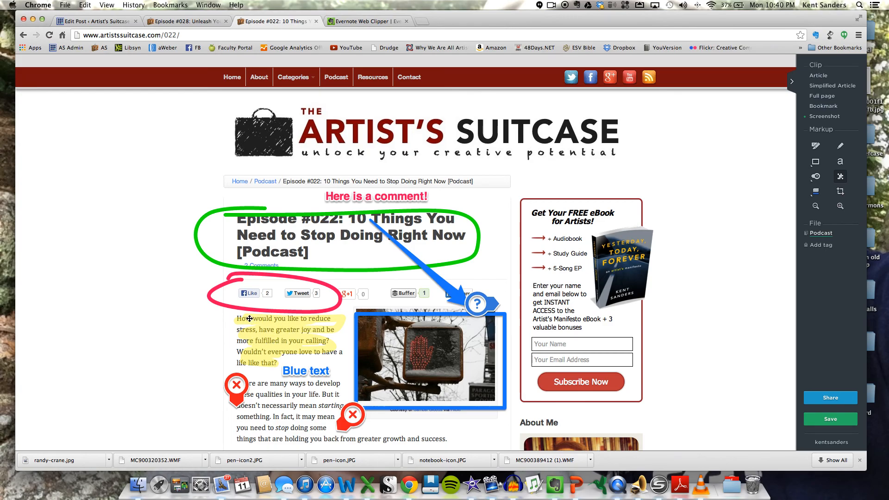
Pixelate the opening paragraph so it becomes unreadable.
left_click_drag(255, 331, 340, 358)
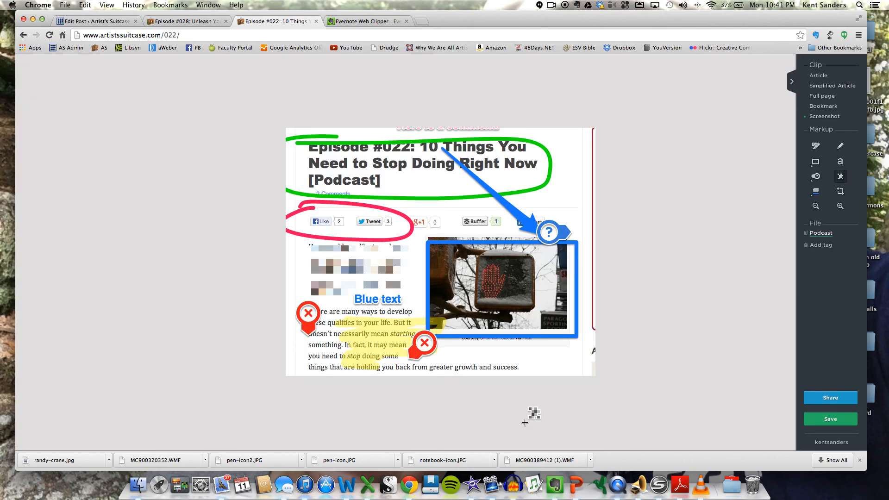
mouse_move(524, 183)
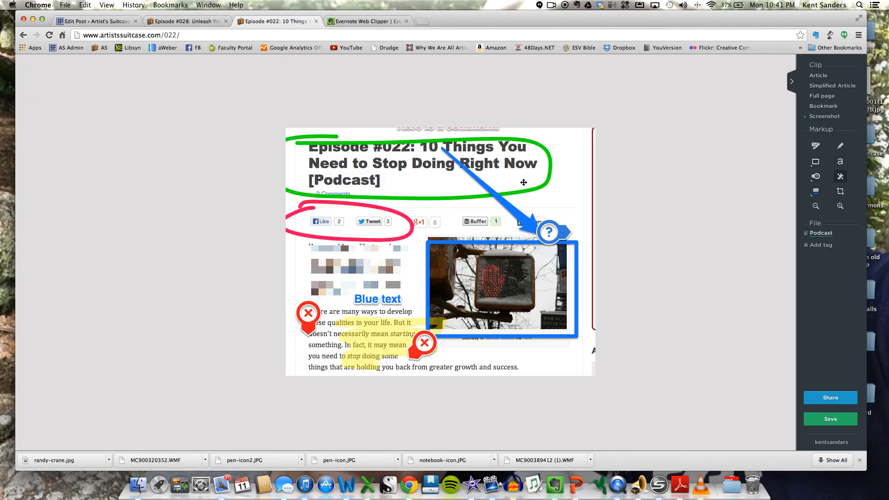
mouse_move(496, 183)
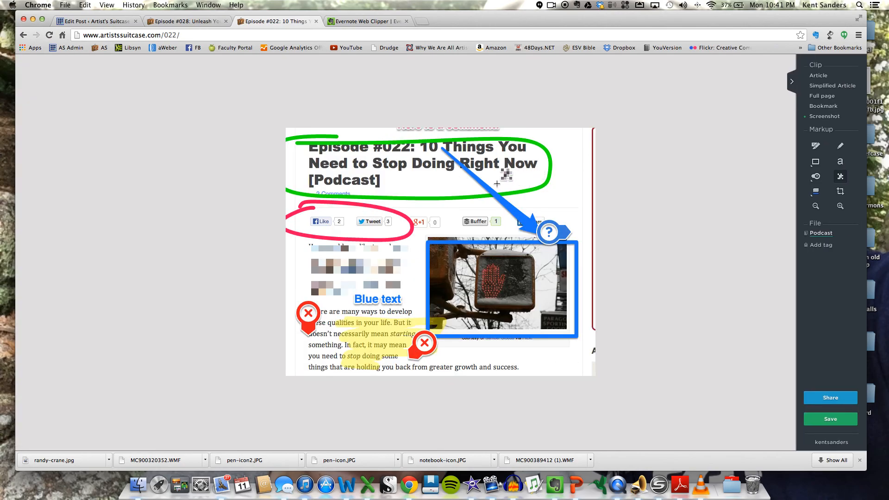
mouse_move(571, 196)
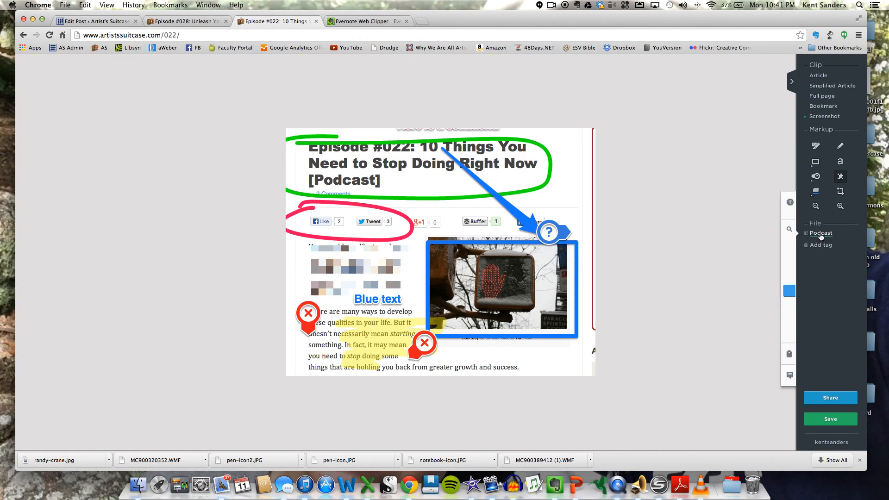
Choose Podcast as the destination notebook for the clip and close the picker.
left_click(821, 234)
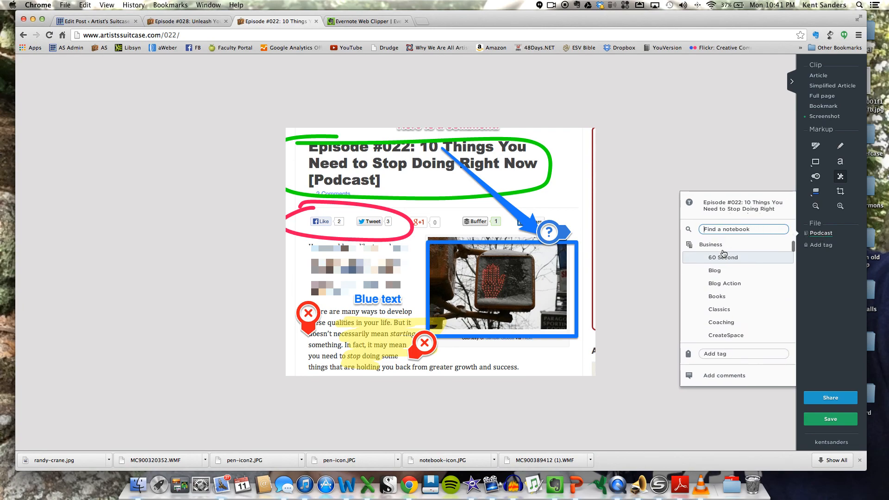
scroll("down", 3)
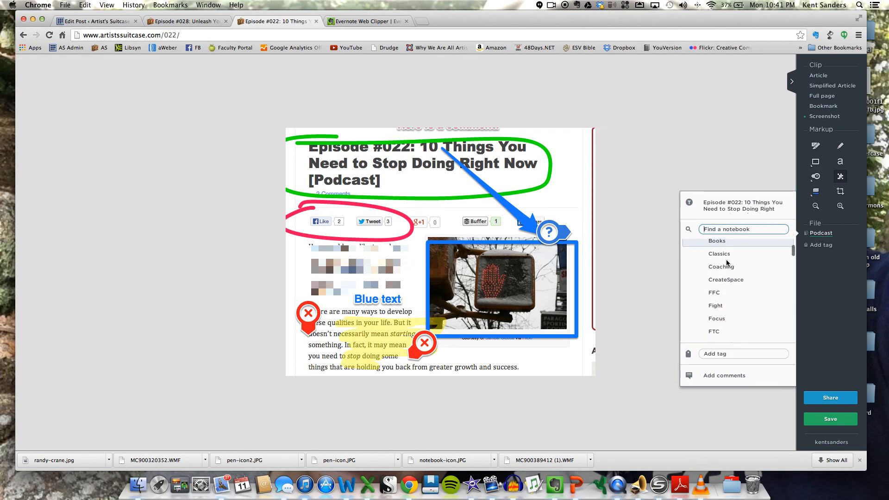
left_click(720, 286)
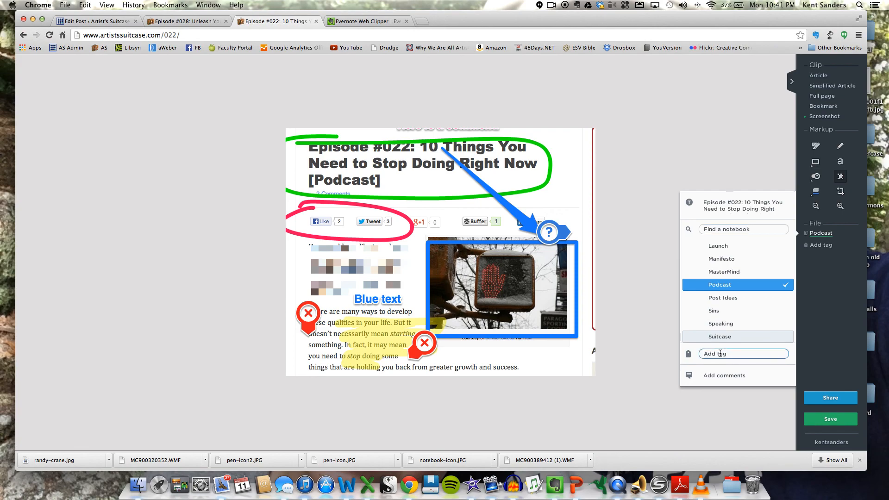
left_click(724, 375)
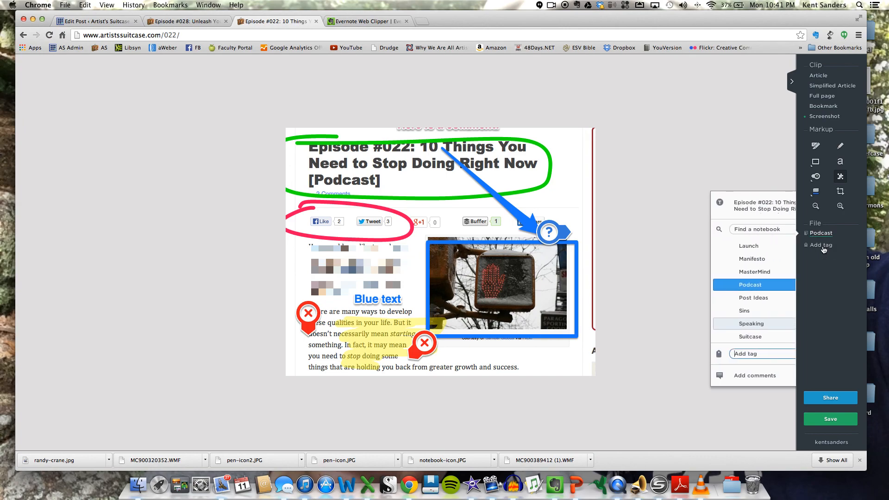
left_click(750, 286)
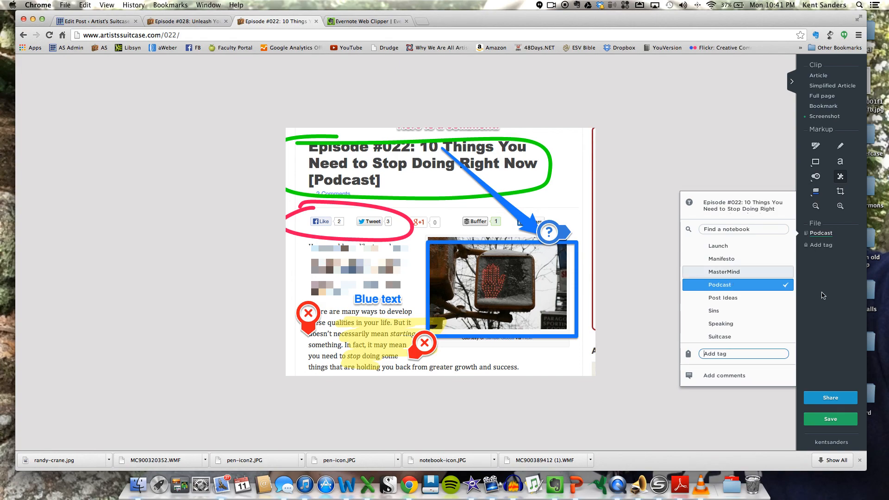
mouse_move(820, 306)
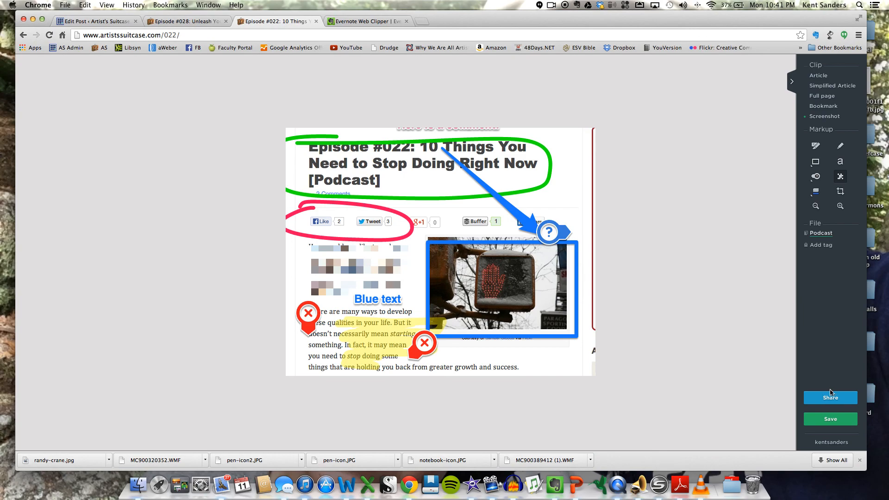
Save and share the clip, copying its Evernote link and viewing it in a new tab.
left_click(831, 398)
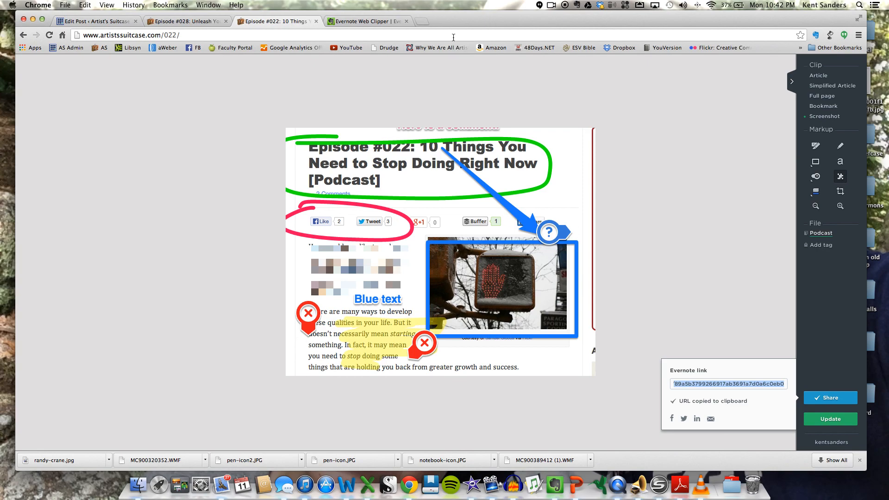
left_click(423, 22)
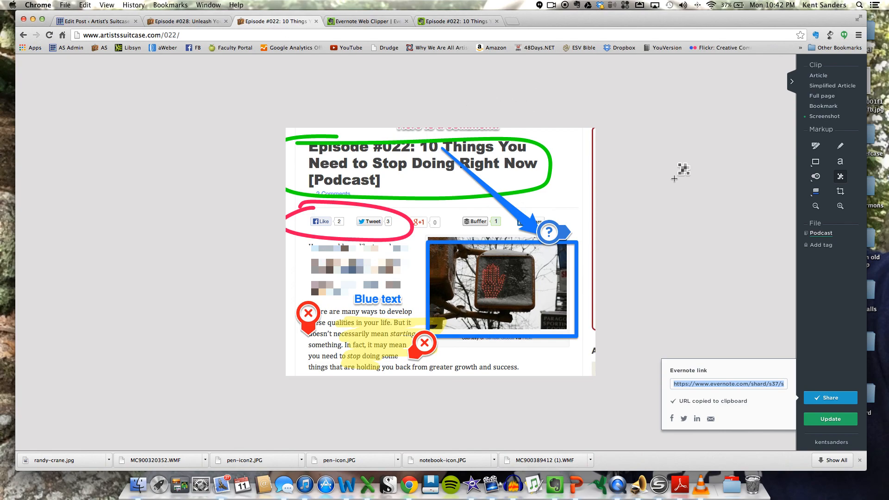
mouse_move(825, 234)
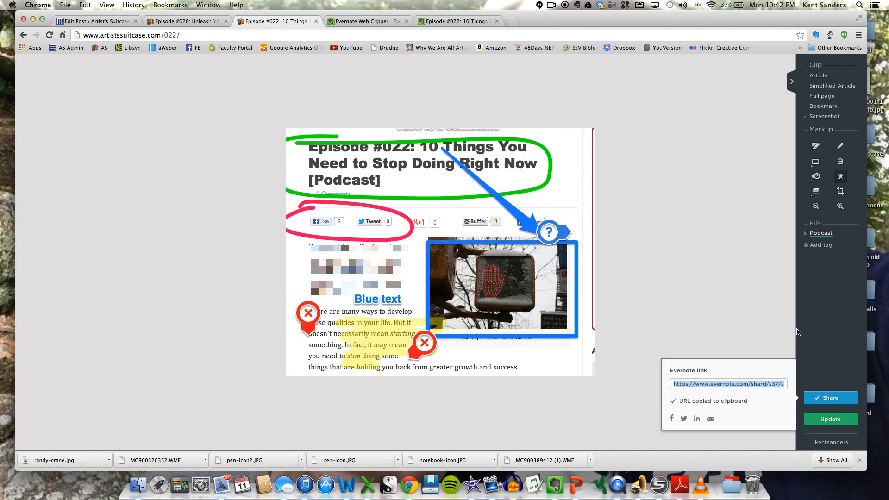
mouse_move(674, 411)
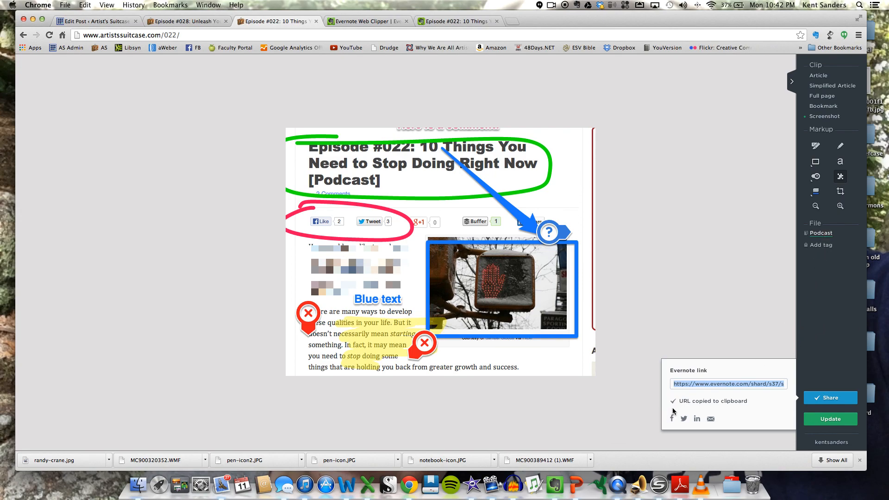
mouse_move(673, 421)
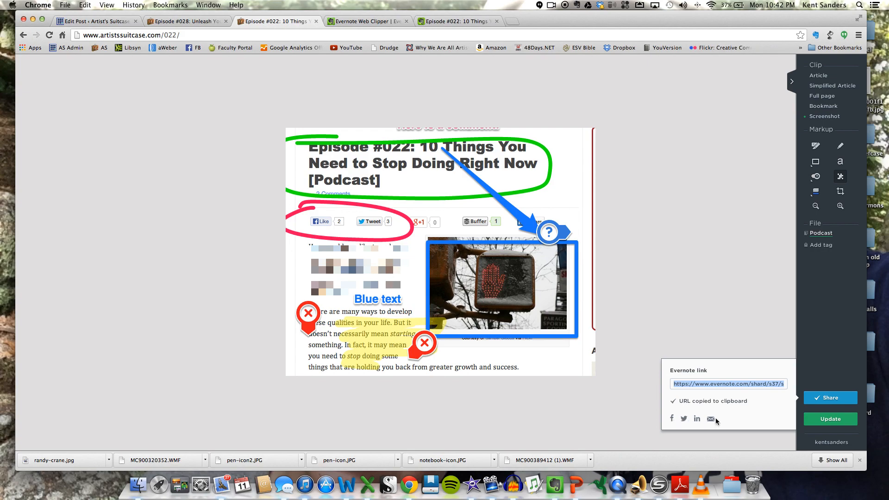
mouse_move(824, 346)
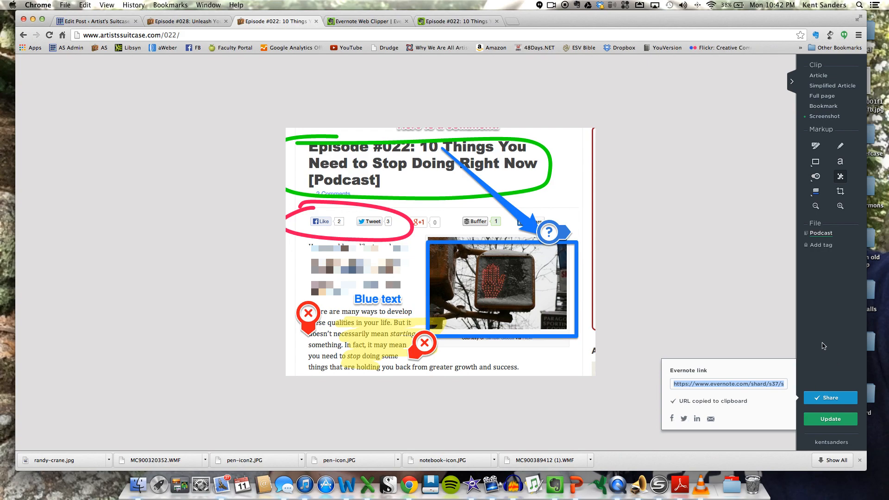
left_click(830, 419)
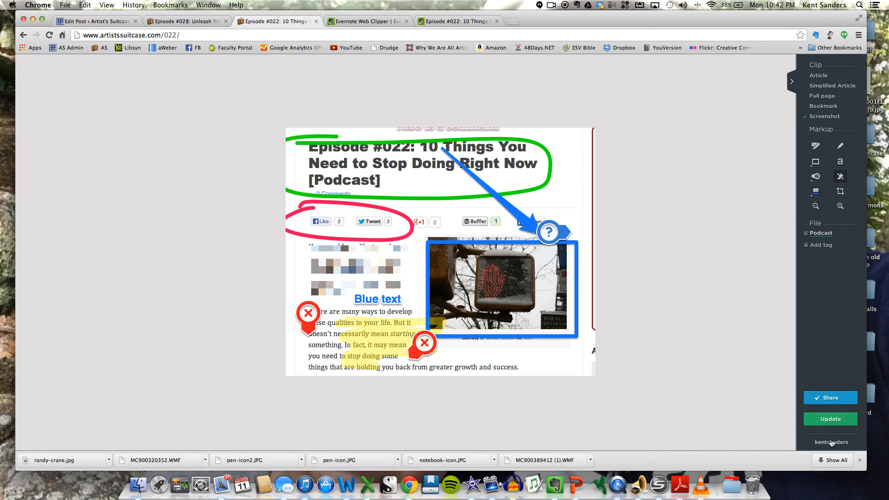
mouse_move(835, 446)
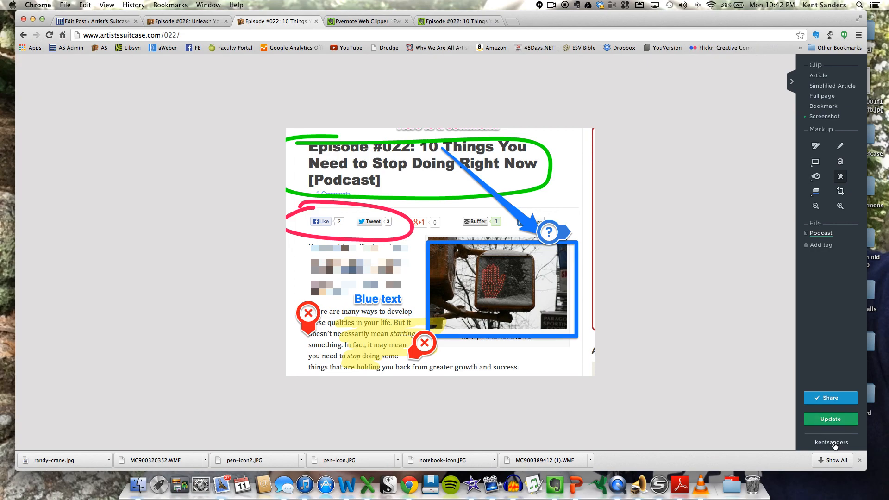
mouse_move(829, 444)
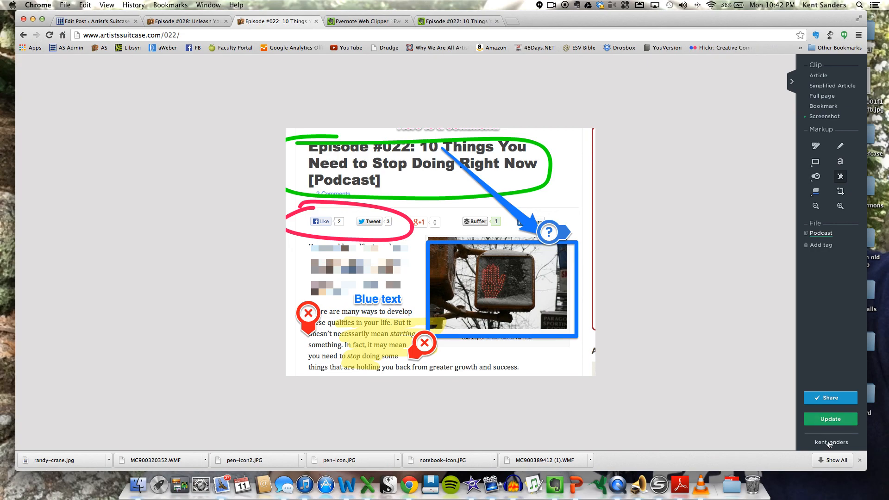
Reveal the account menu with its tutorial, options and sign-out entries.
left_click(832, 441)
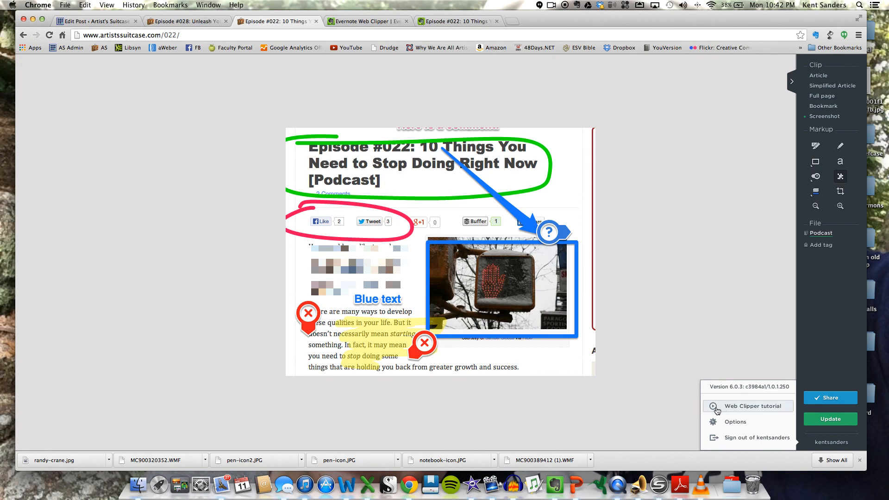
mouse_move(735, 409)
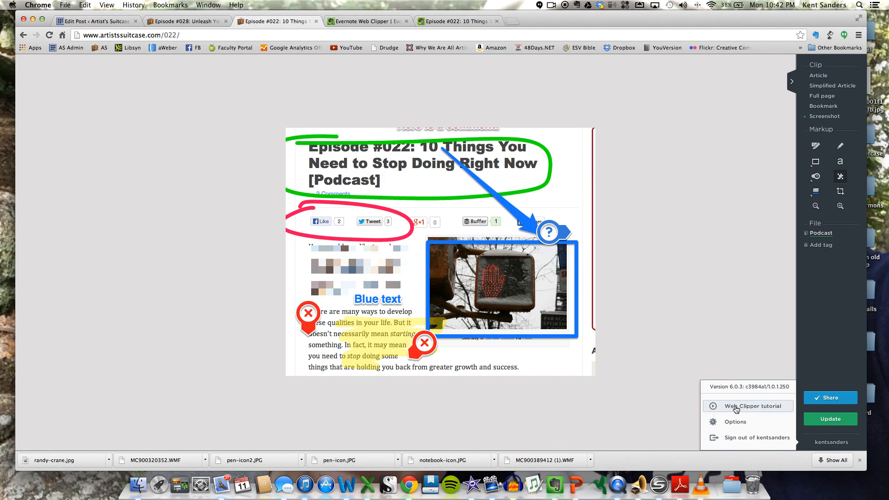
mouse_move(724, 422)
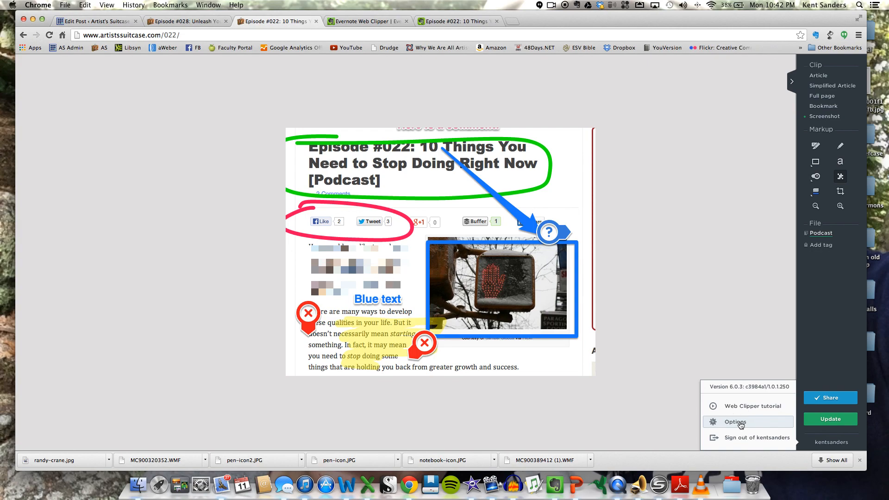
left_click(735, 422)
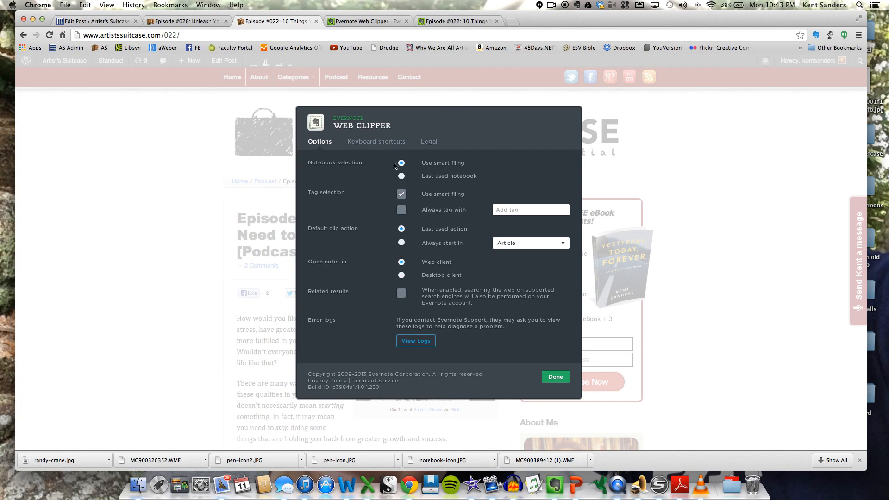
mouse_move(430, 180)
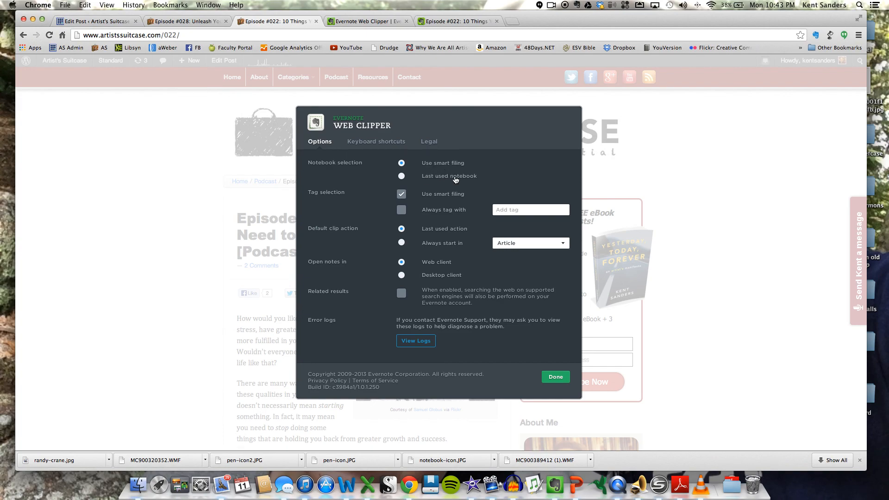
mouse_move(424, 237)
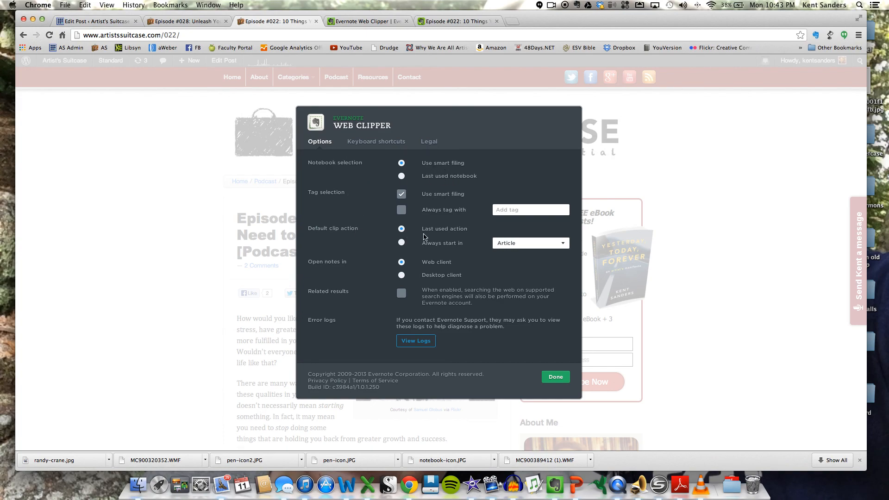
mouse_move(365, 309)
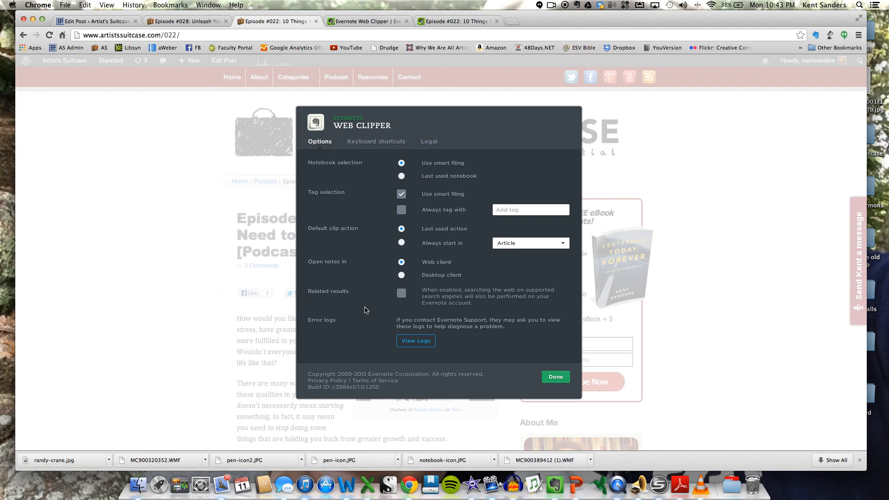
left_click(376, 140)
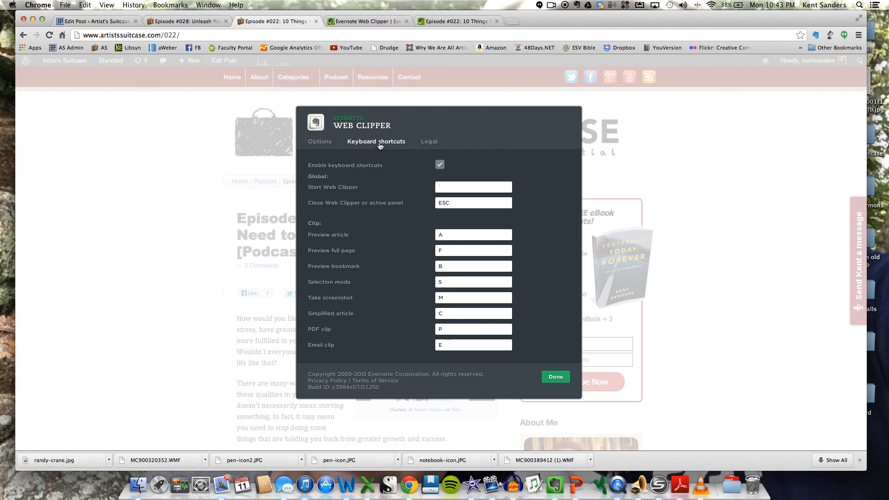
mouse_move(443, 288)
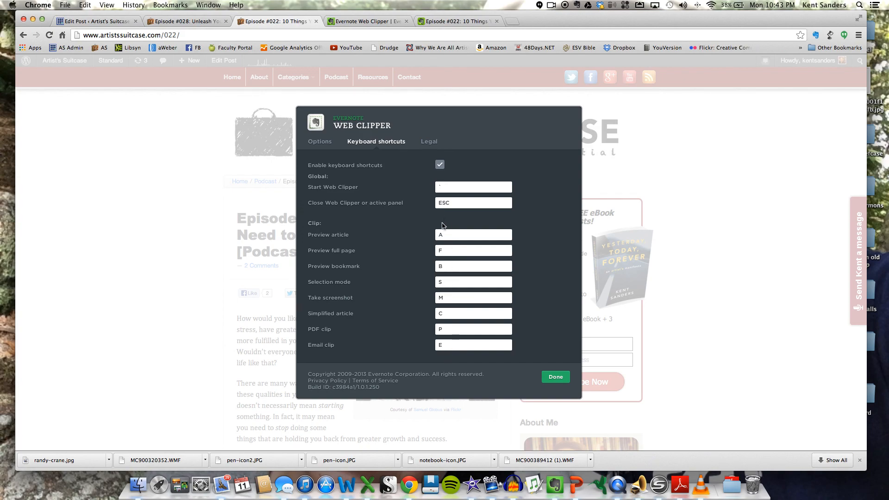
left_click(429, 141)
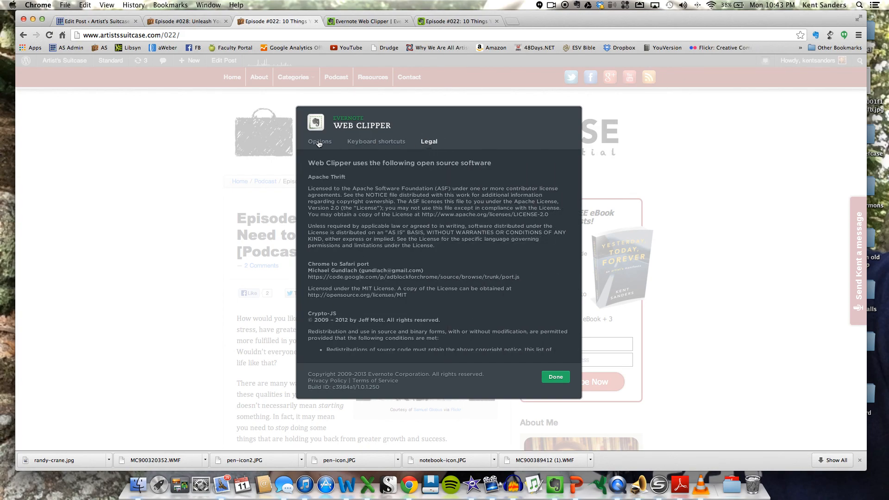
left_click(319, 141)
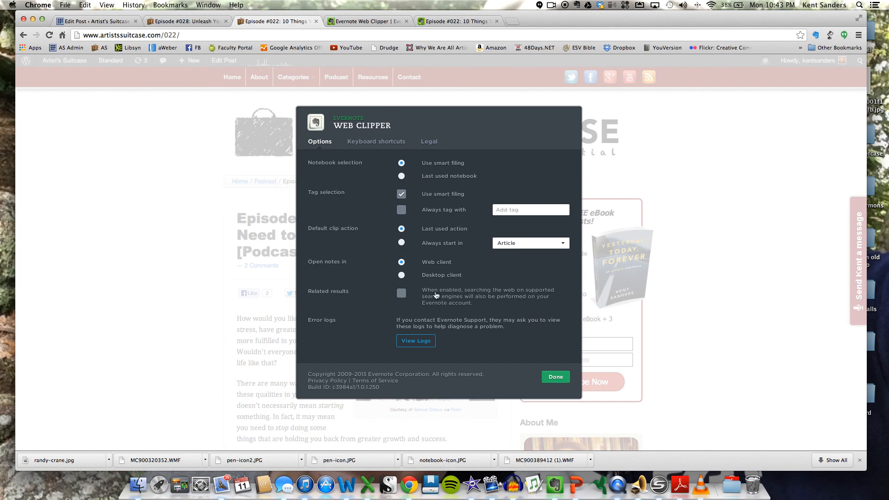
left_click(429, 141)
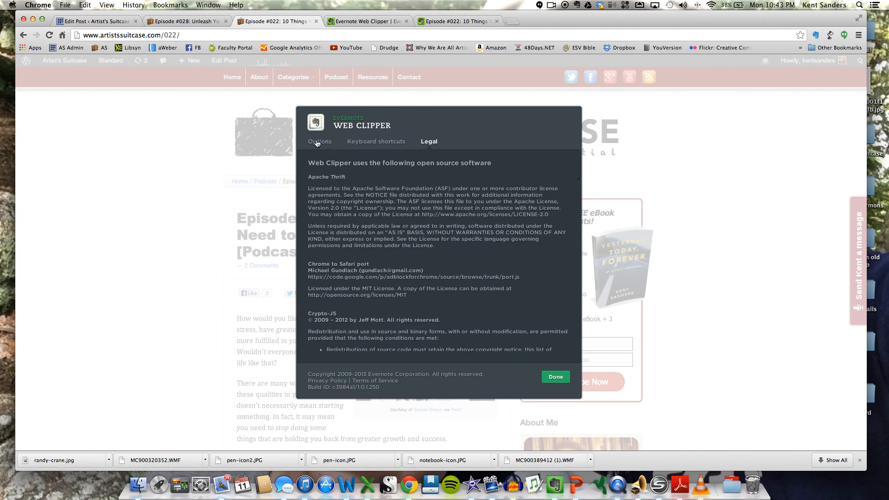
left_click(320, 141)
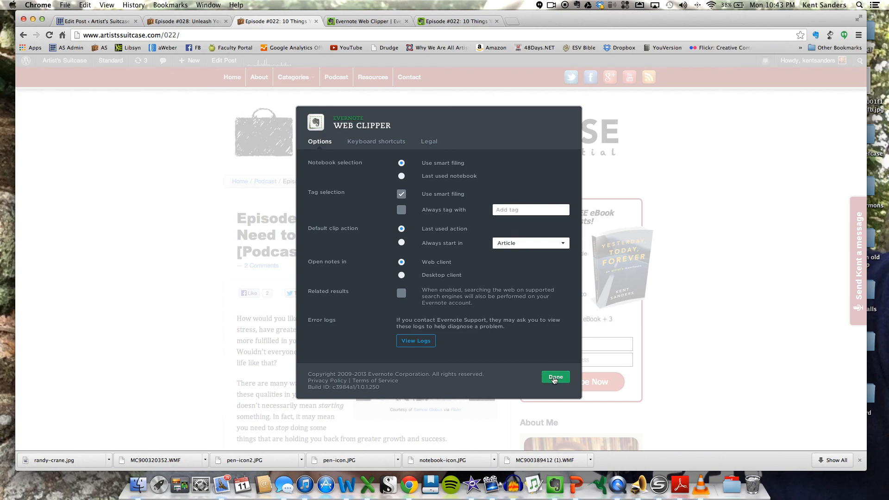
left_click(555, 377)
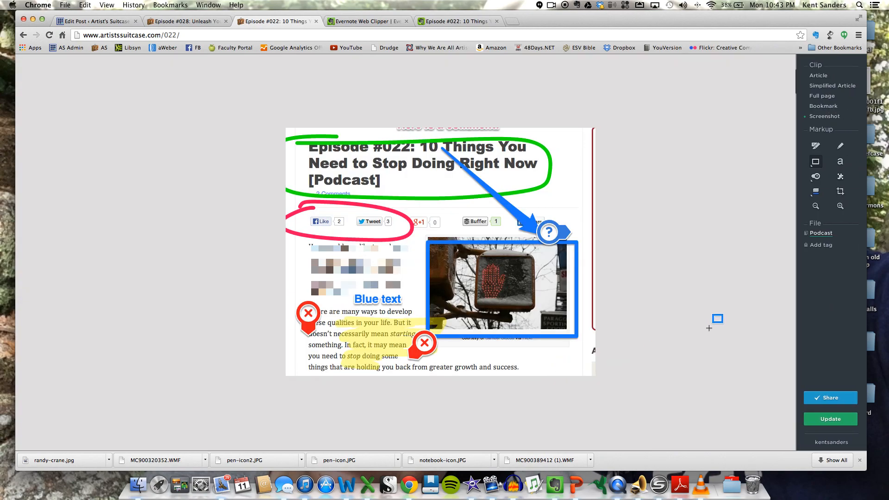